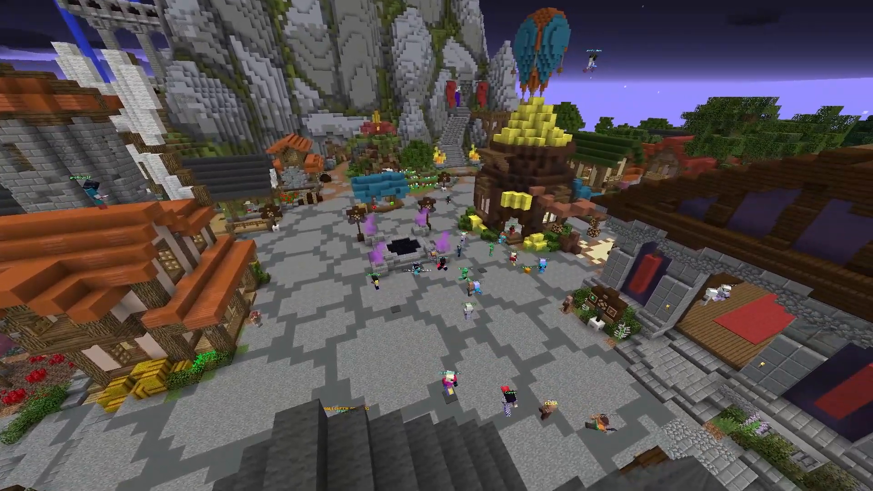
mouse_move(436, 246)
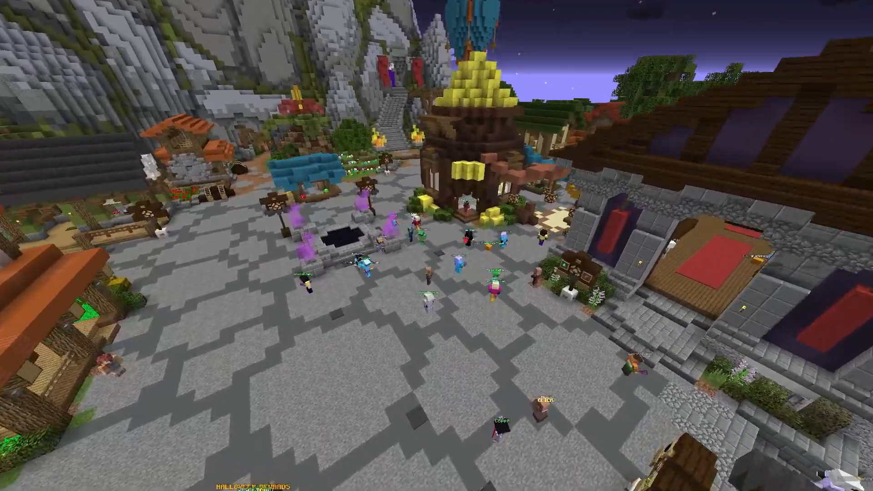
mouse_move(436, 245)
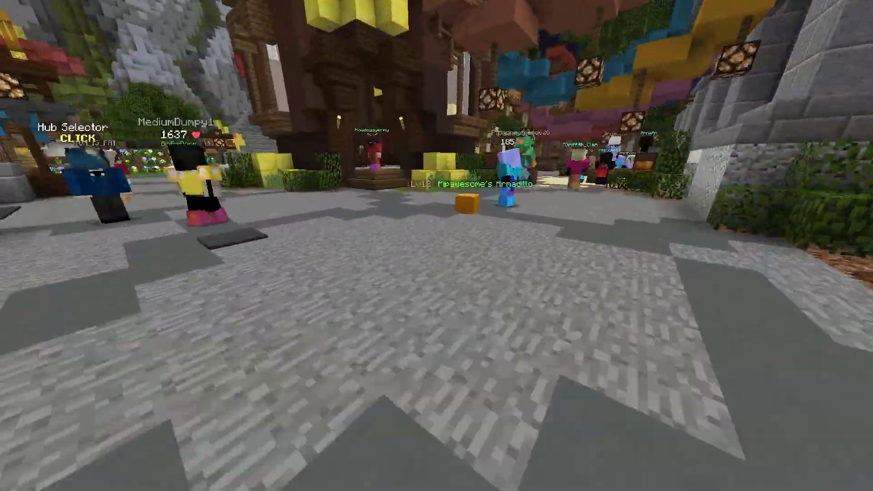
mouse_move(437, 246)
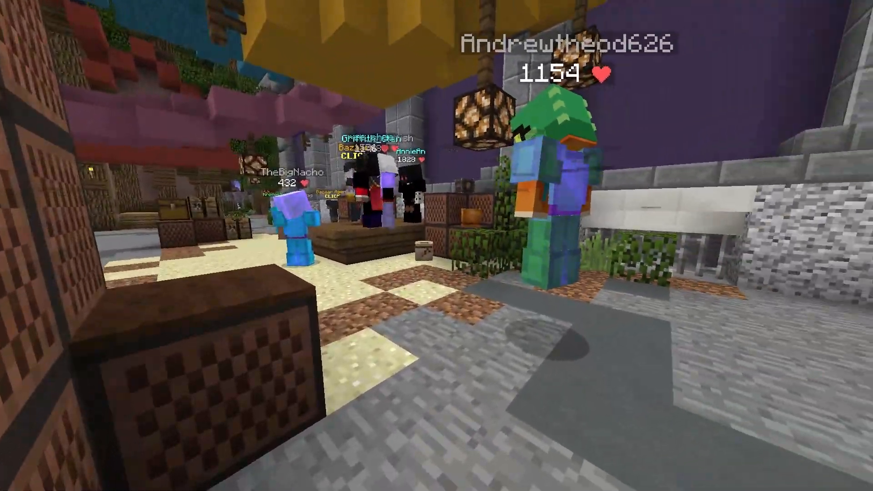
mouse_move(437, 246)
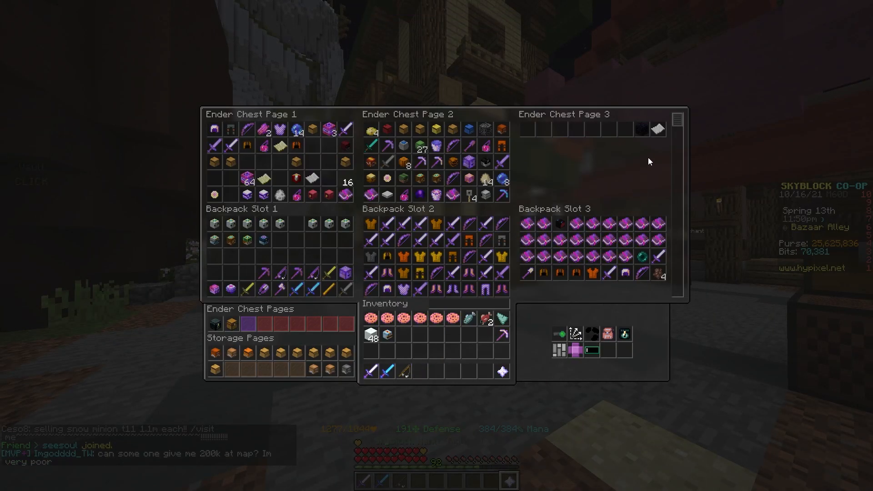
Download the release 1.3.9 SkyblockClient installer from the GitHub Releases page
key(Escape)
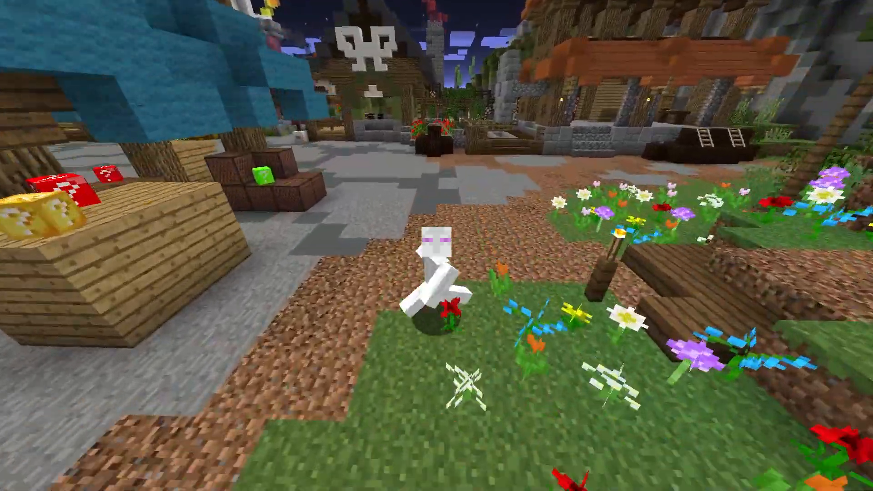
mouse_move(436, 245)
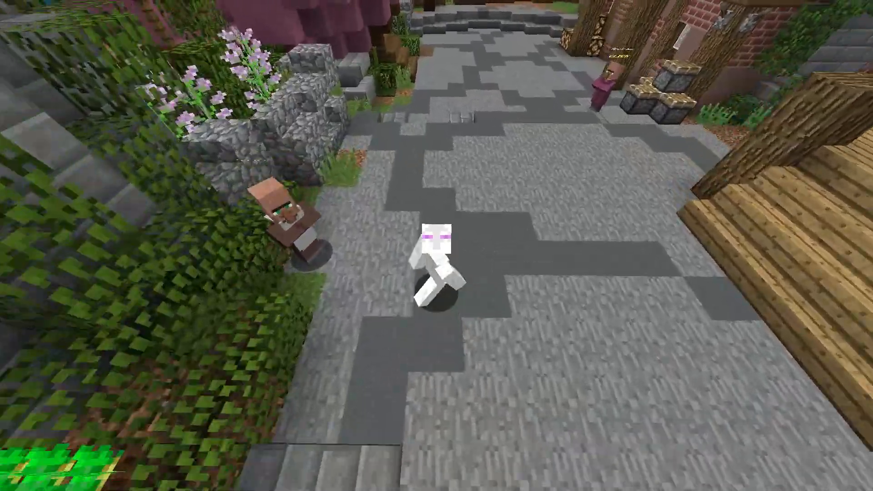
mouse_move(437, 246)
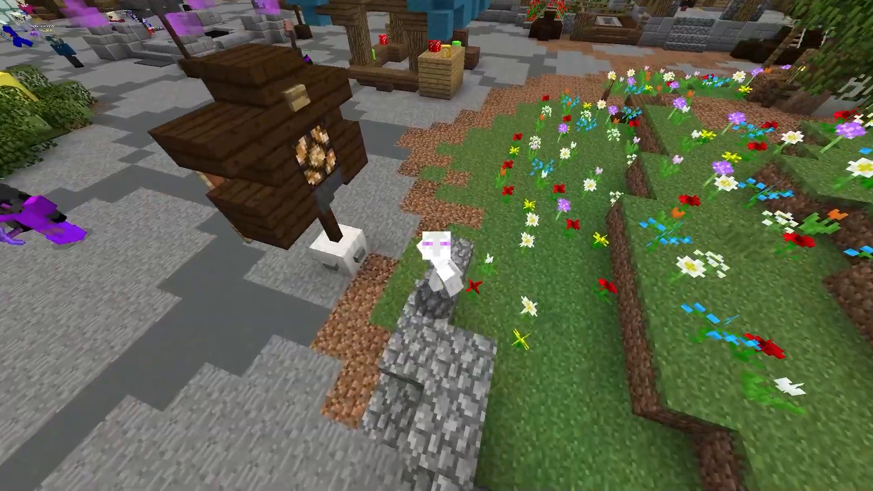
mouse_move(436, 245)
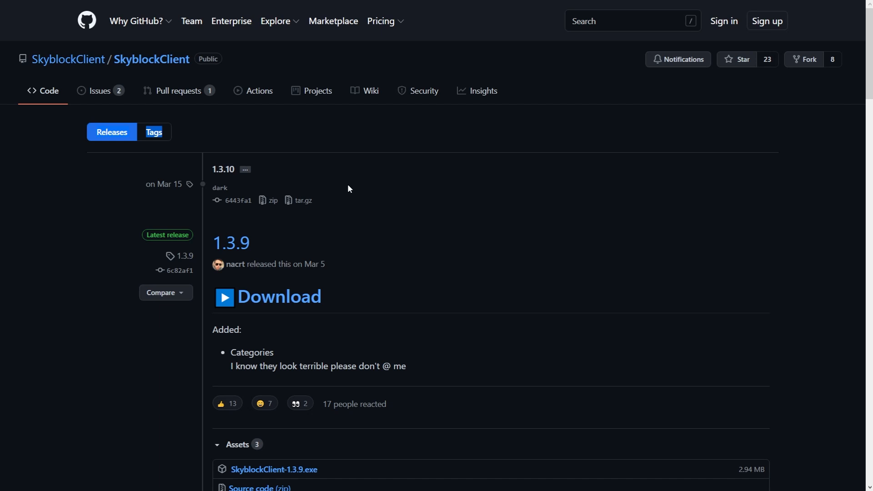
mouse_move(164, 71)
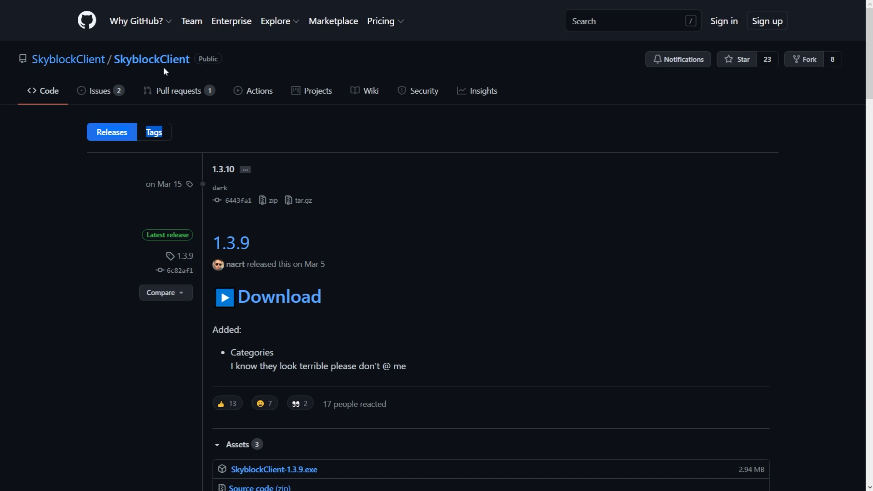
mouse_move(109, 95)
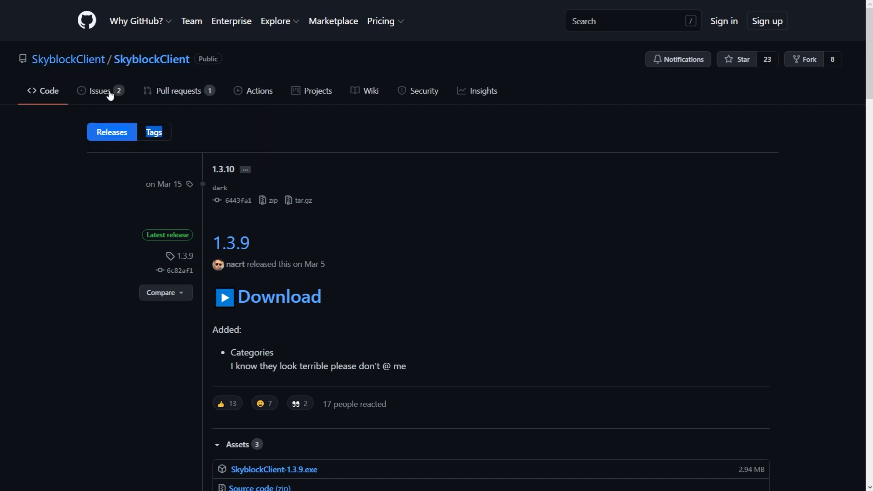
scroll(down, 3)
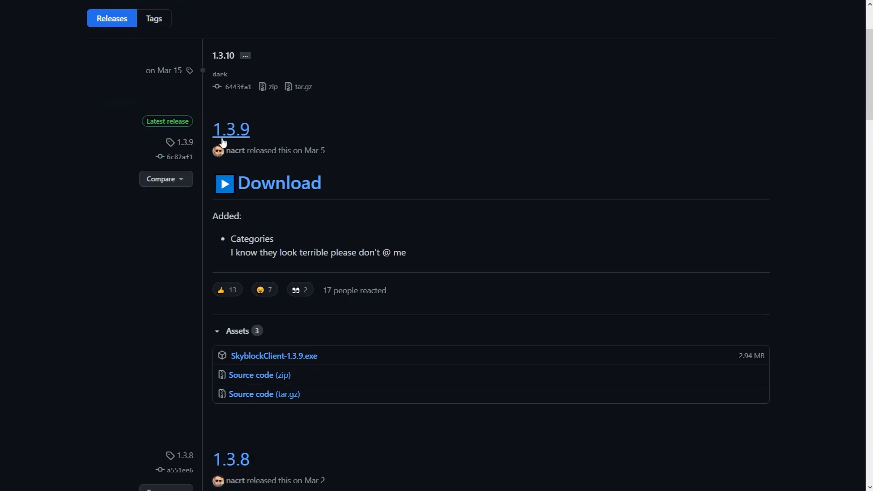
mouse_move(329, 159)
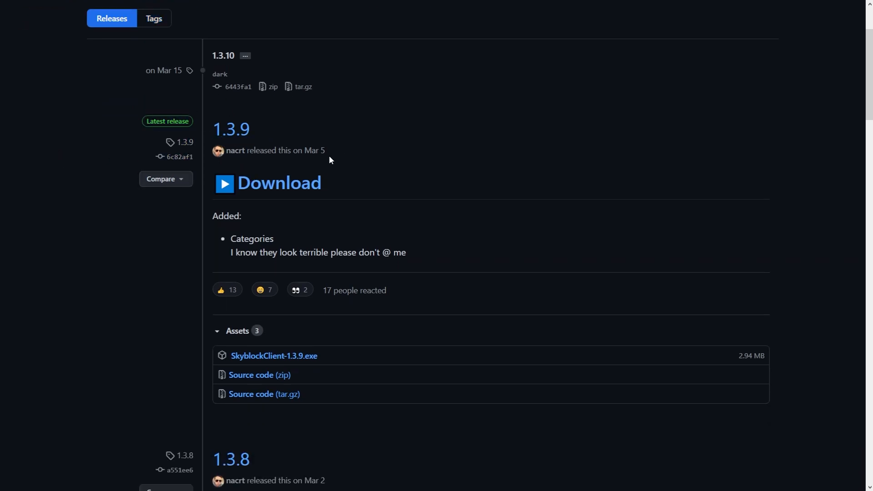
mouse_move(281, 183)
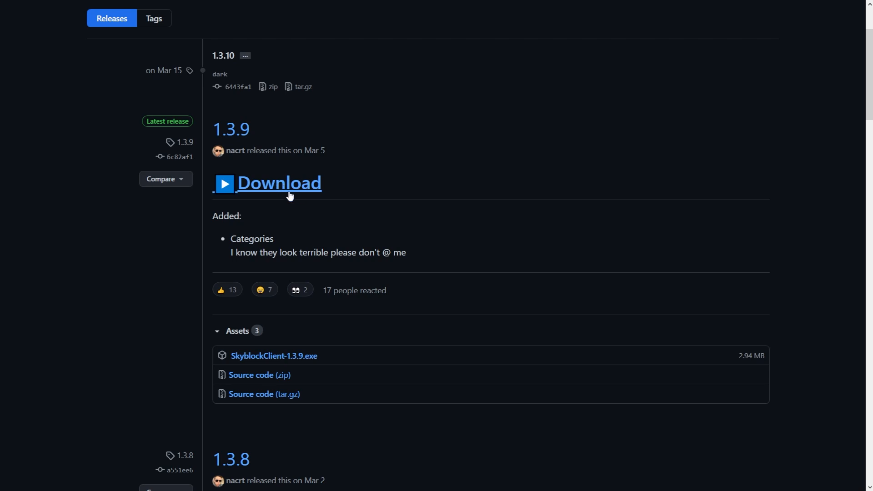
click(279, 183)
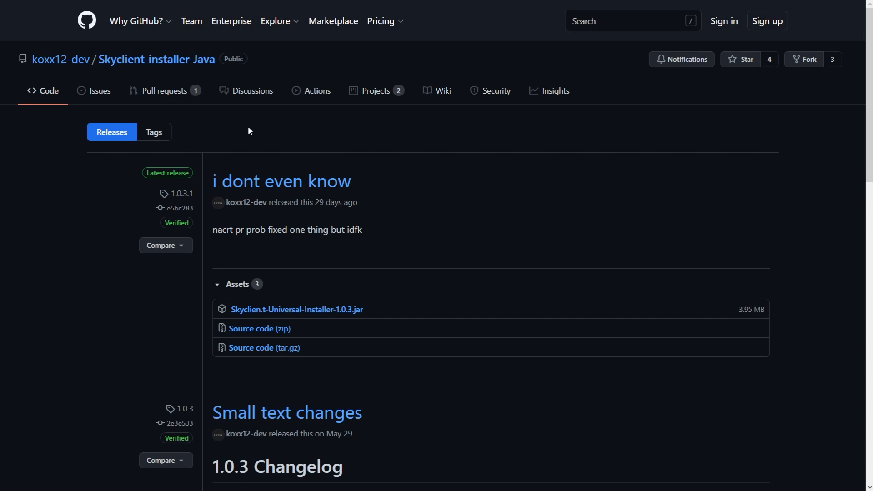
mouse_move(297, 309)
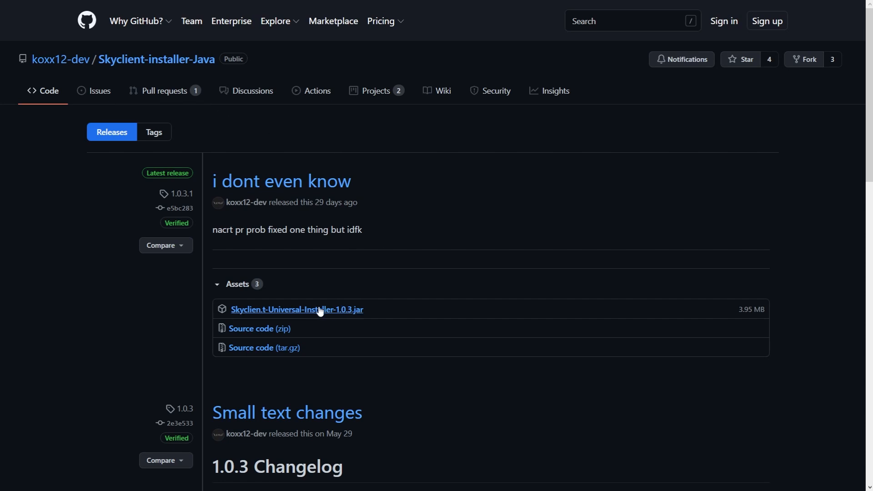
mouse_move(391, 144)
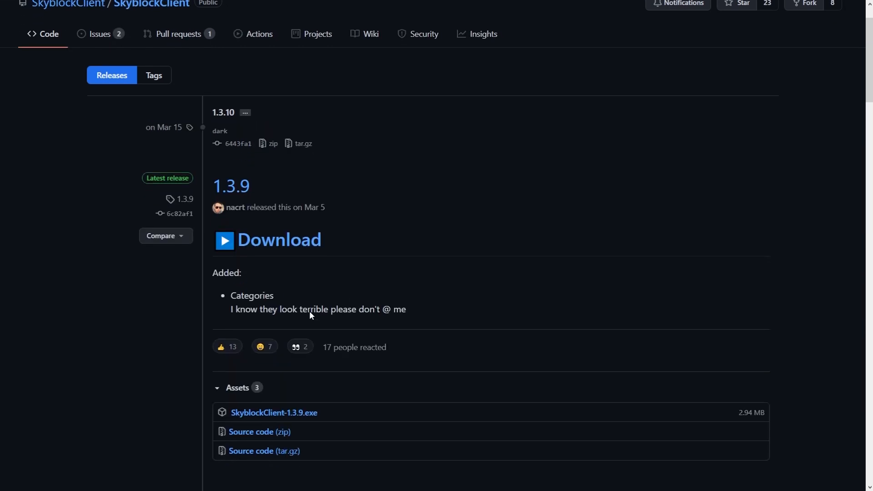
mouse_move(674, 161)
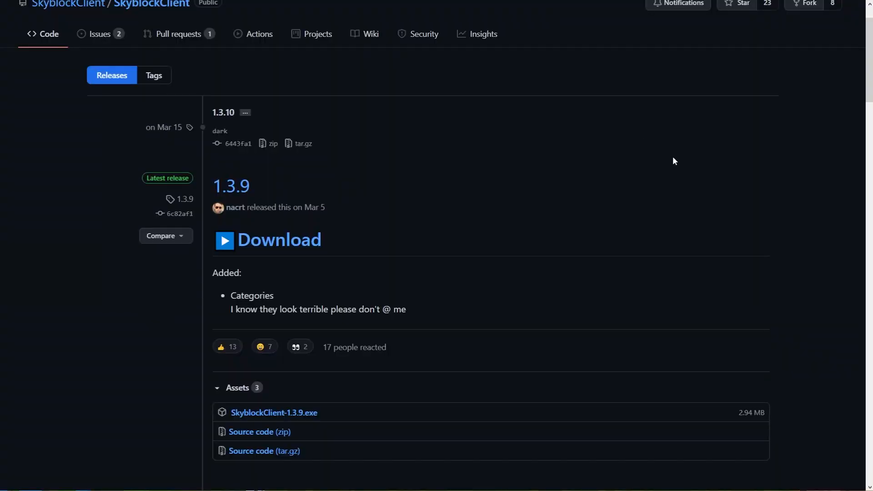
scroll(up, 3)
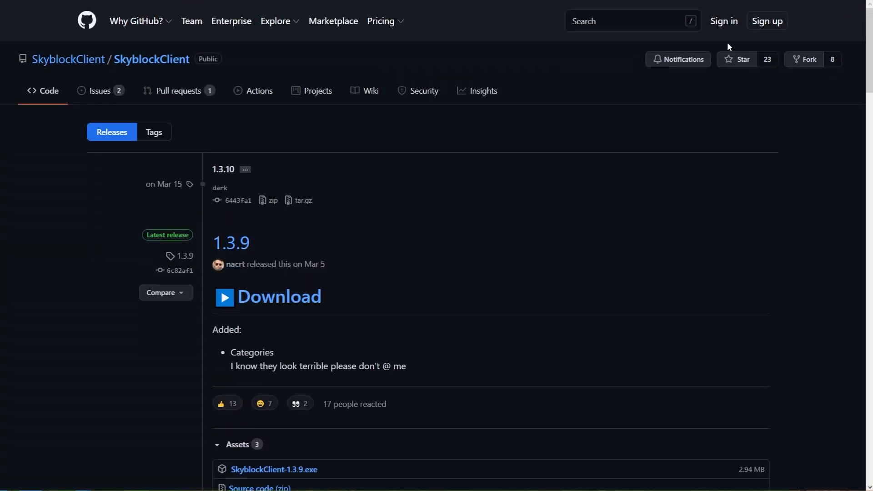
mouse_move(379, 260)
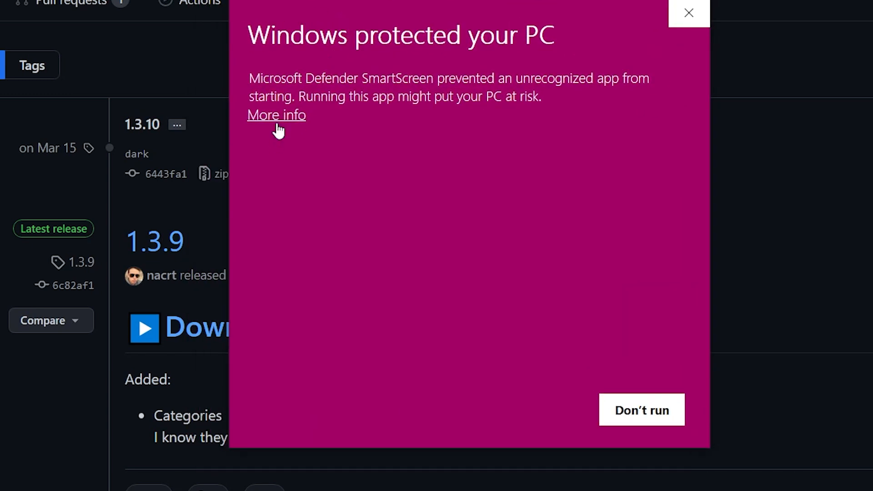
Run SkyblockClient-1.3.9.exe anyway through SmartScreen's More info option
click(276, 115)
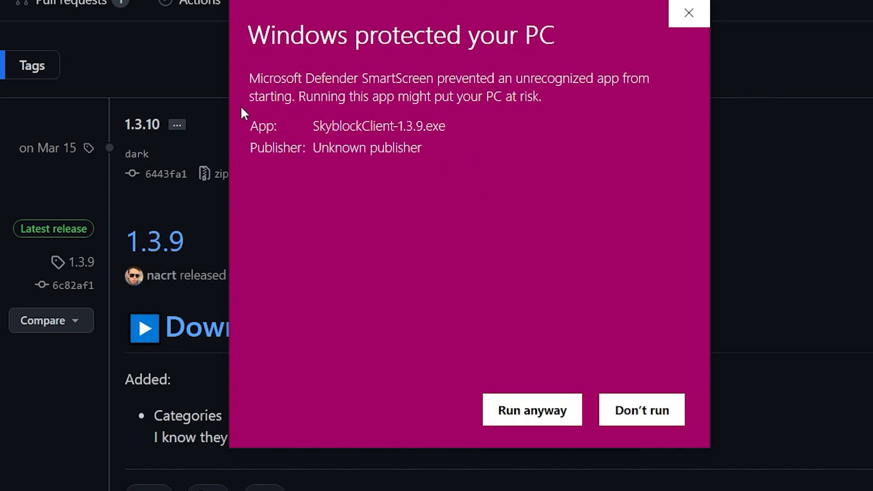
mouse_move(531, 409)
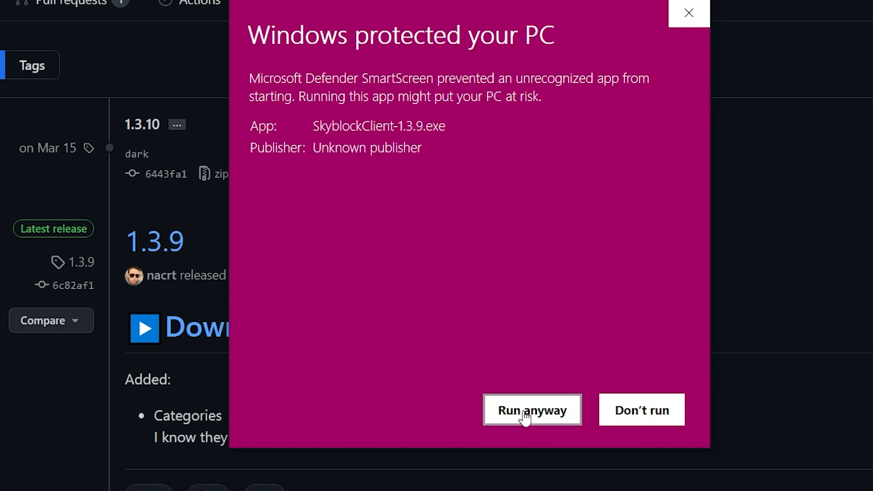
click(531, 409)
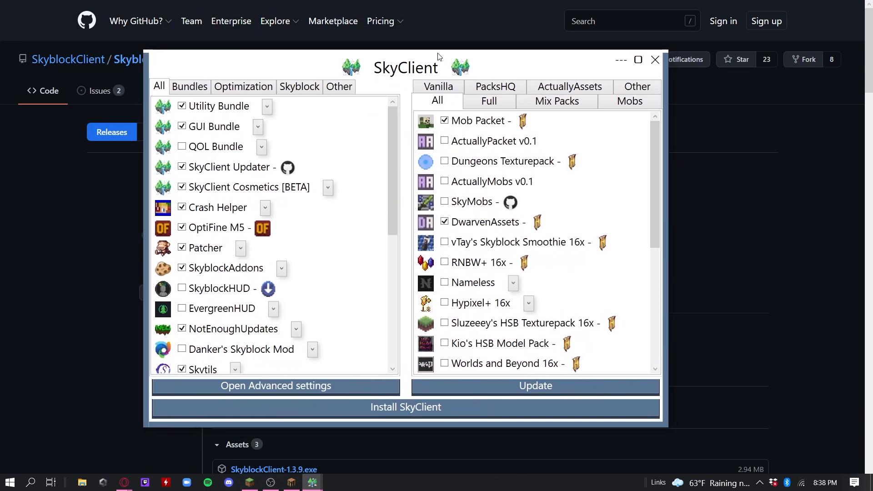
Maximize the installer, browse the Skyblock mods, and tick QOL Bundle
click(638, 60)
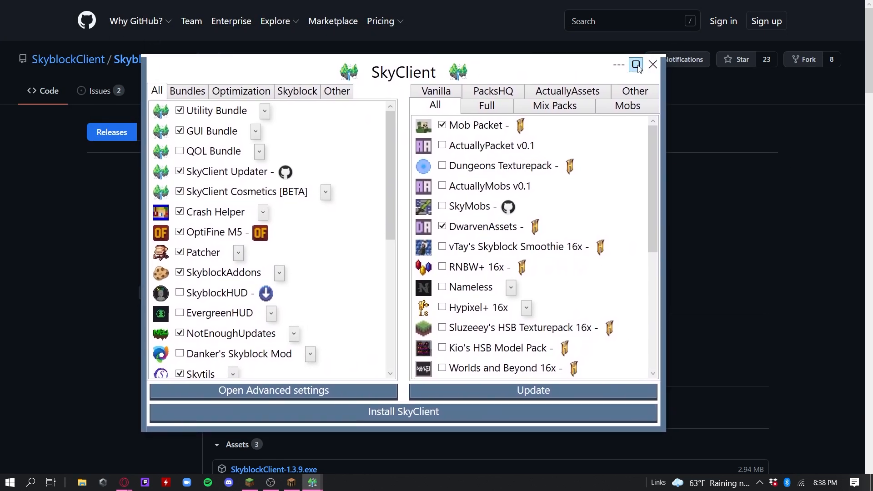
click(635, 64)
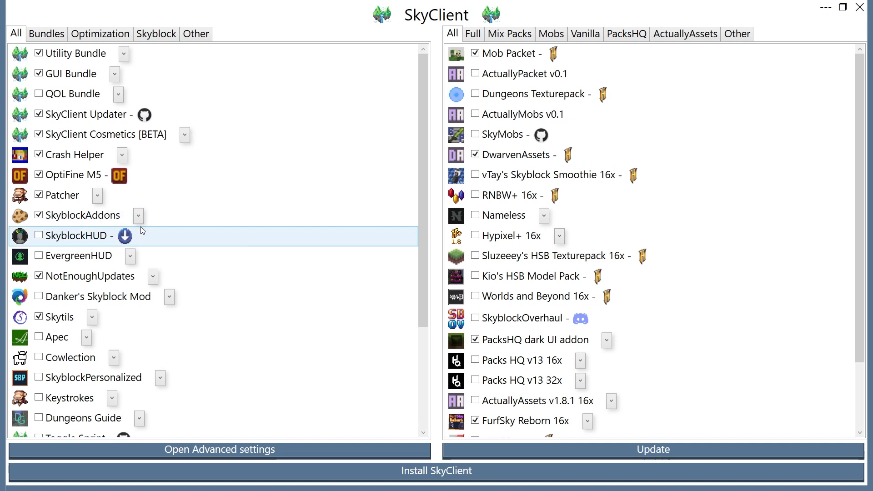
mouse_move(216, 46)
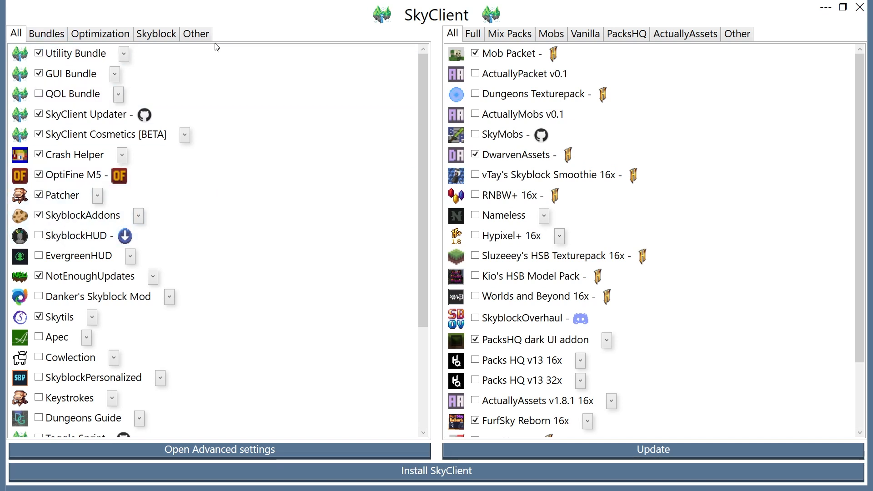
click(156, 33)
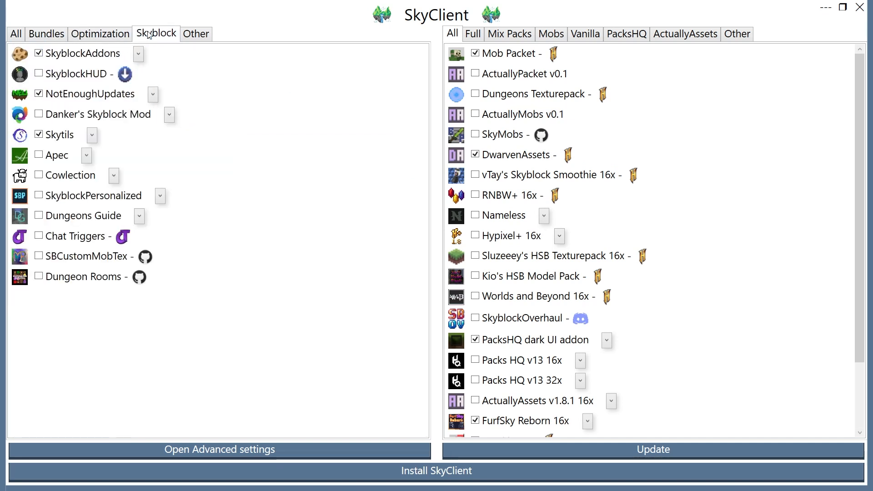
click(16, 34)
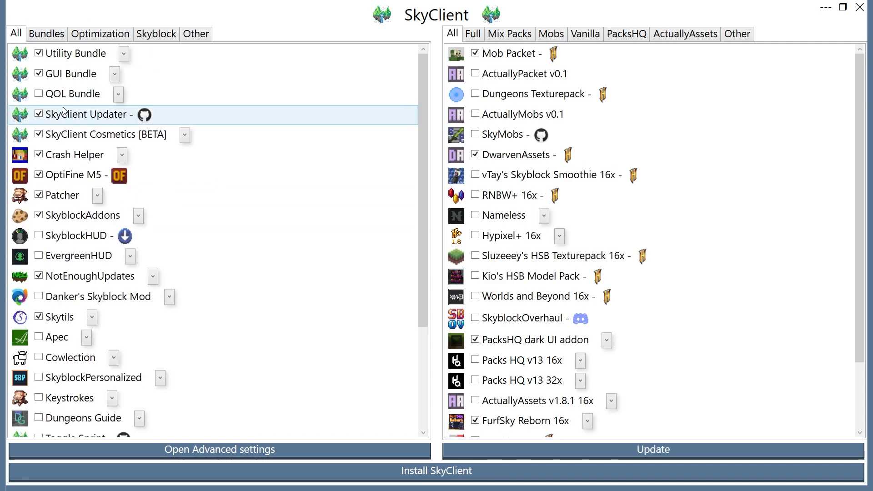
mouse_move(124, 53)
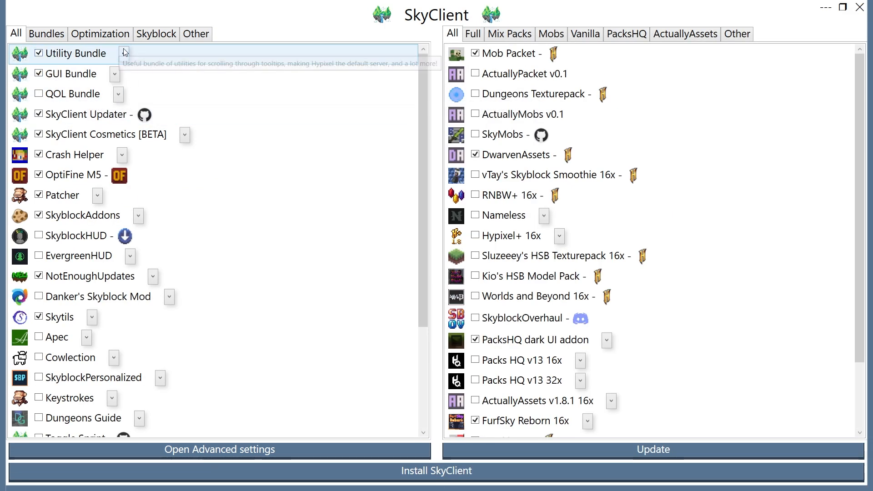
click(76, 94)
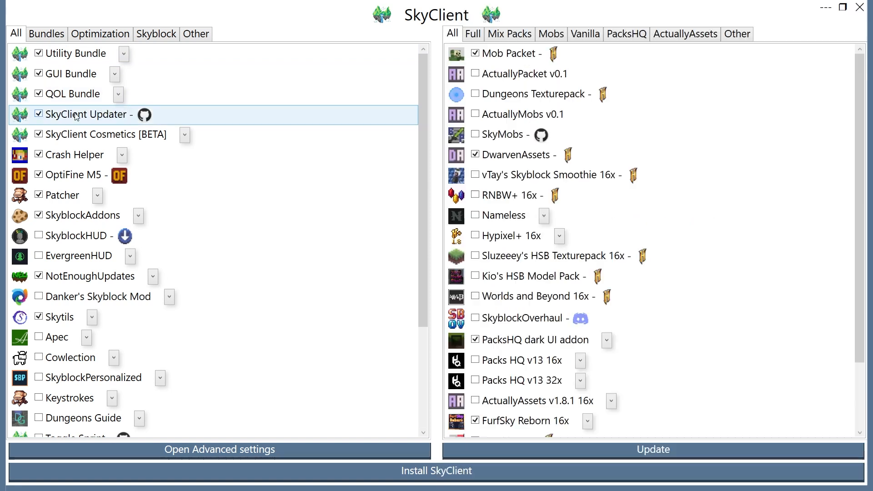
mouse_move(100, 134)
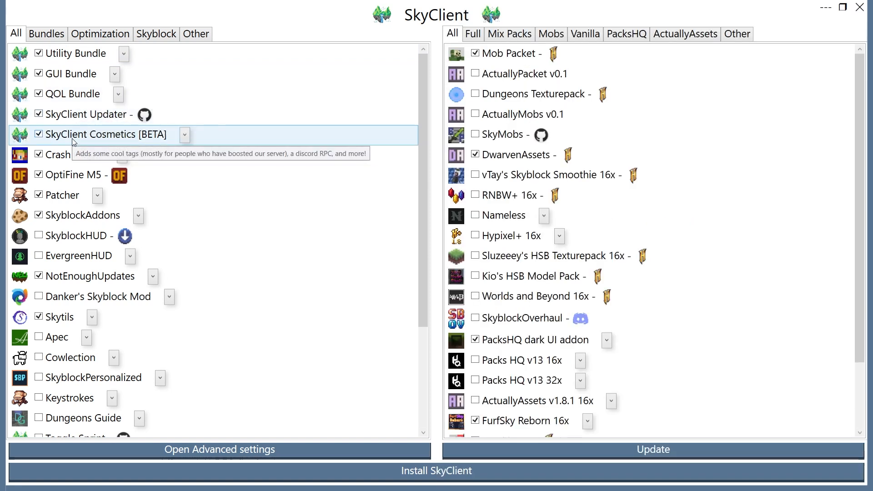
mouse_move(64, 119)
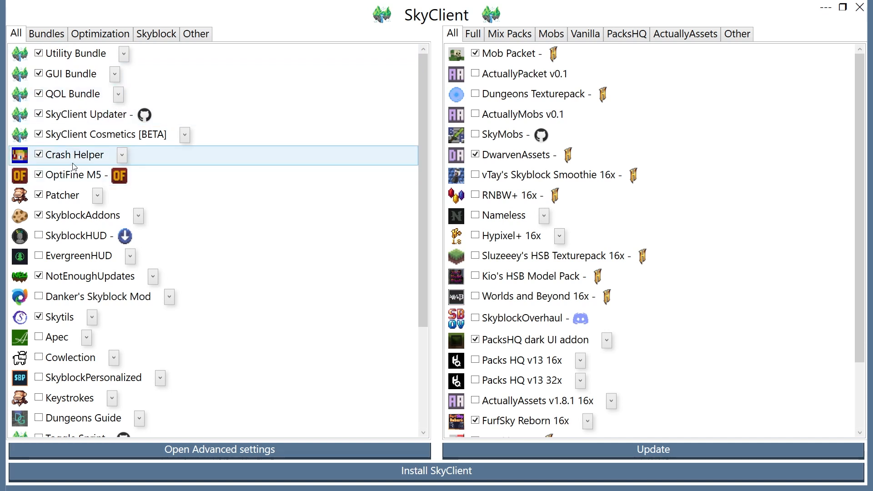
mouse_move(72, 175)
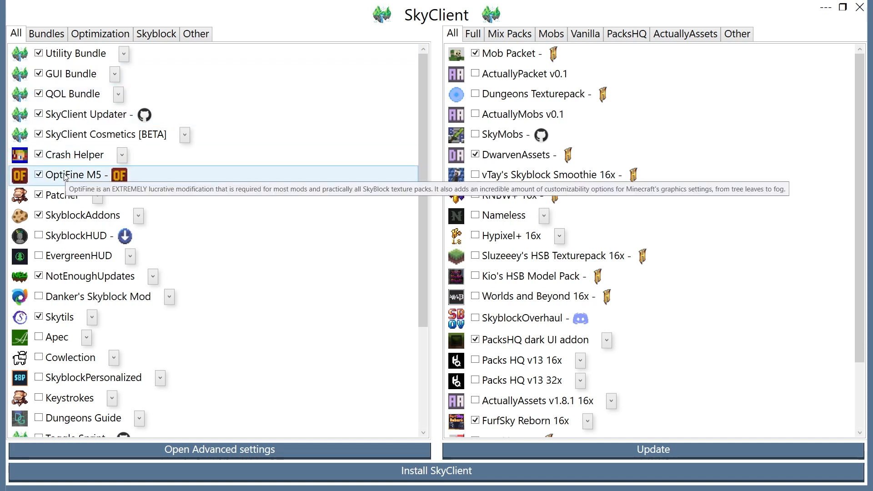
Tick Danker's Skyblock Mod, Dungeons Guide, Toggle Sprint and TimeChanger in the mods list
click(83, 215)
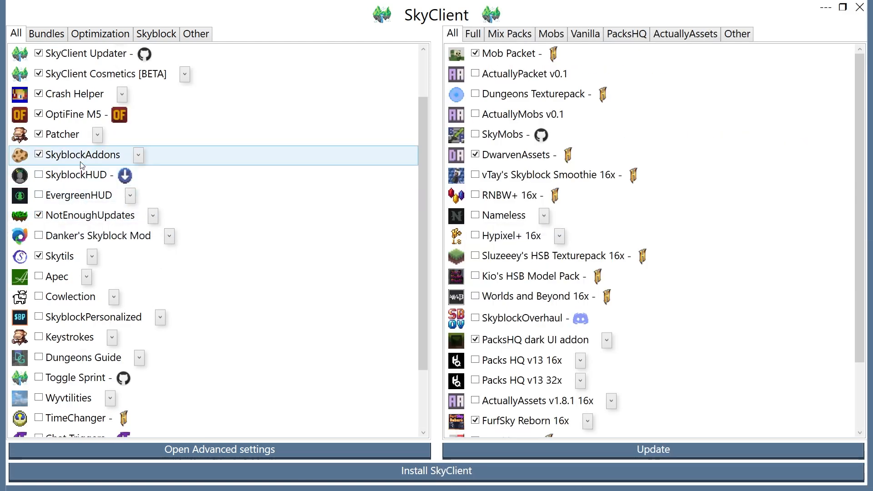
click(86, 154)
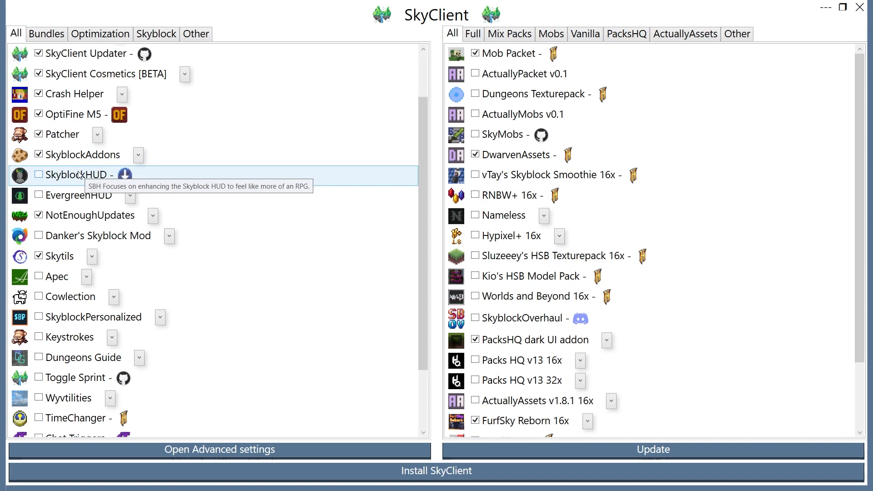
mouse_move(273, 184)
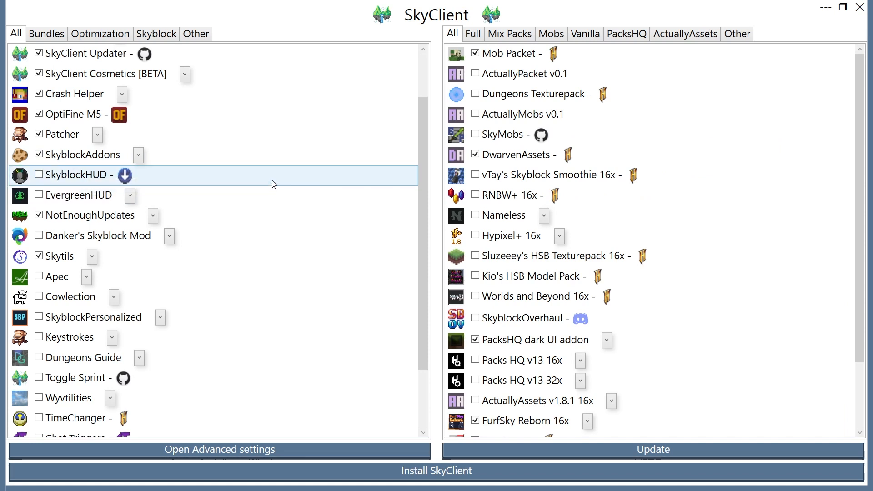
mouse_move(235, 185)
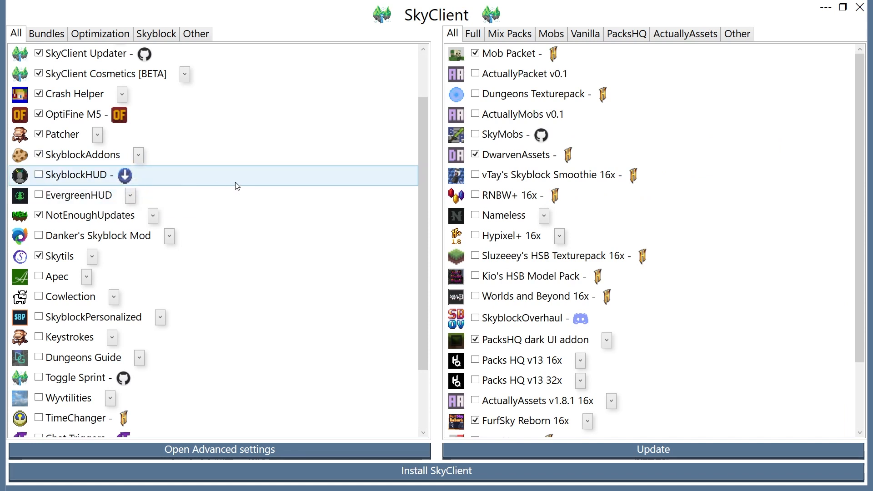
click(129, 196)
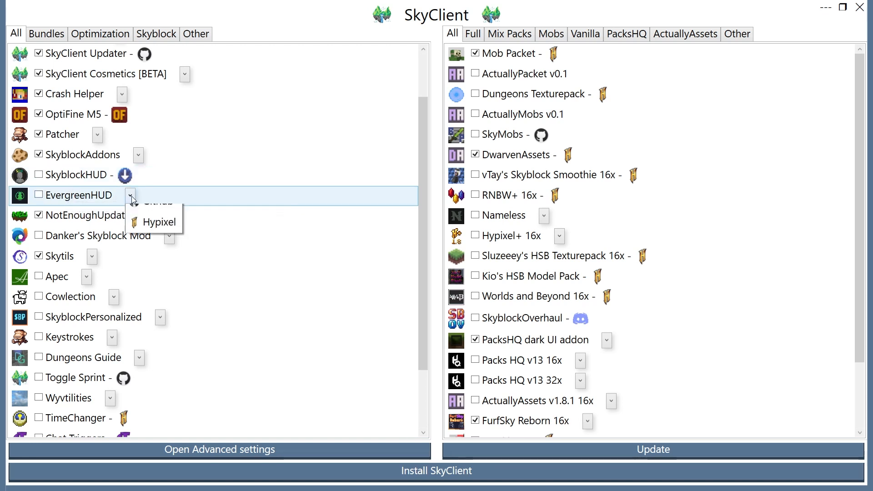
mouse_move(126, 176)
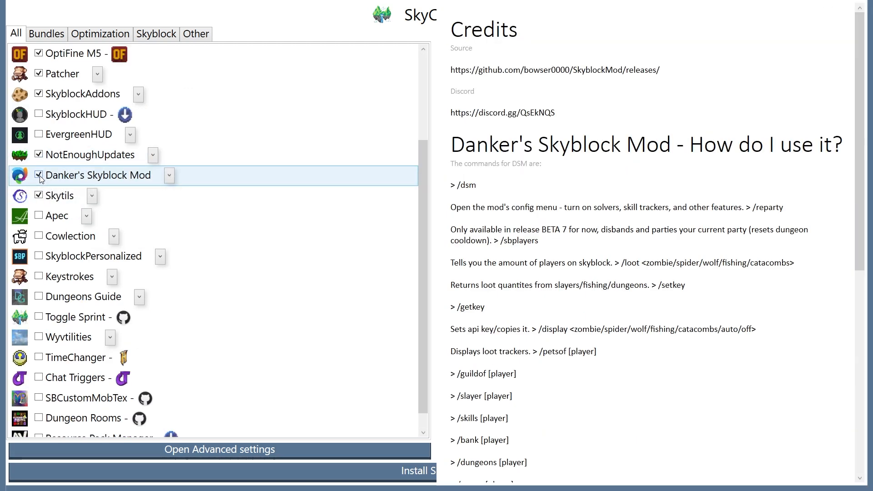
click(58, 215)
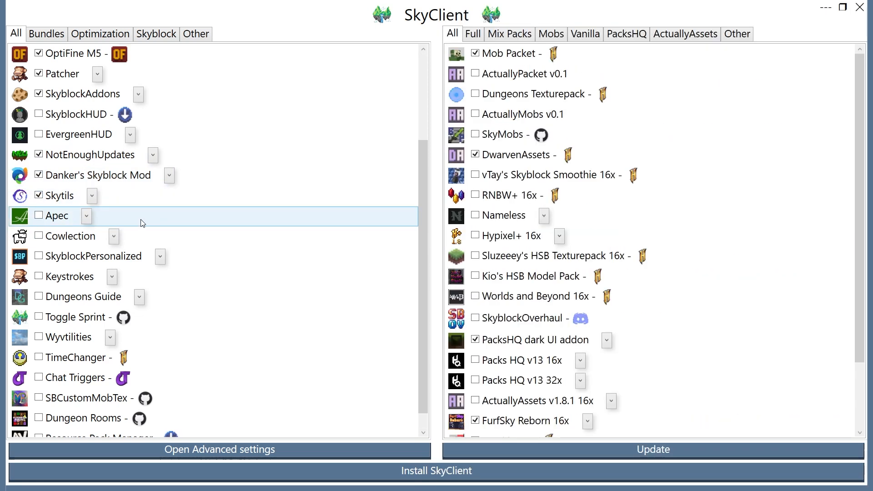
scroll(up, 3)
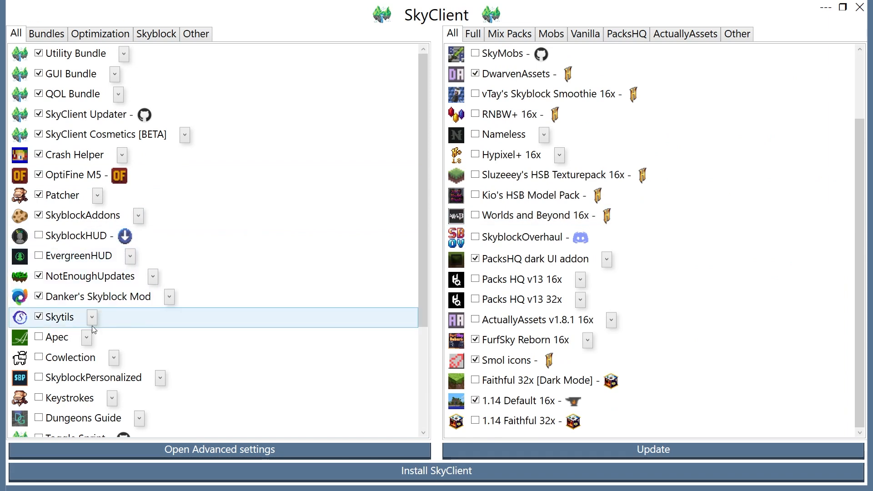
mouse_move(121, 339)
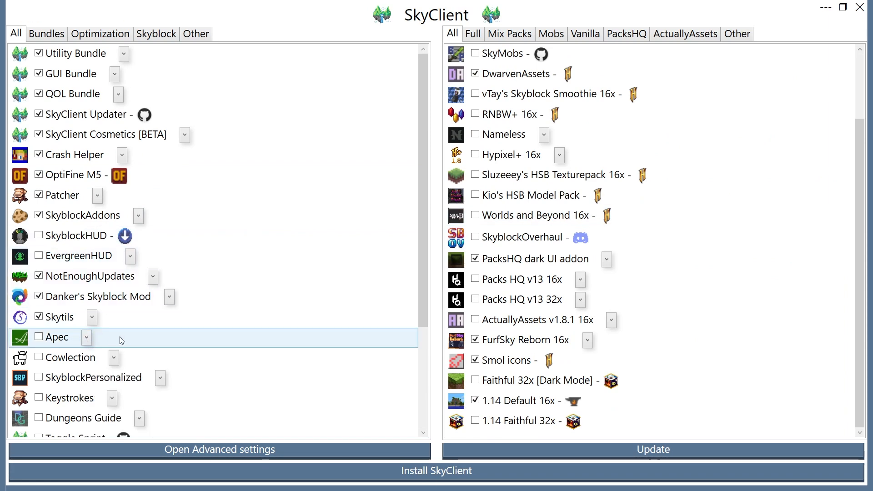
scroll(down, 3)
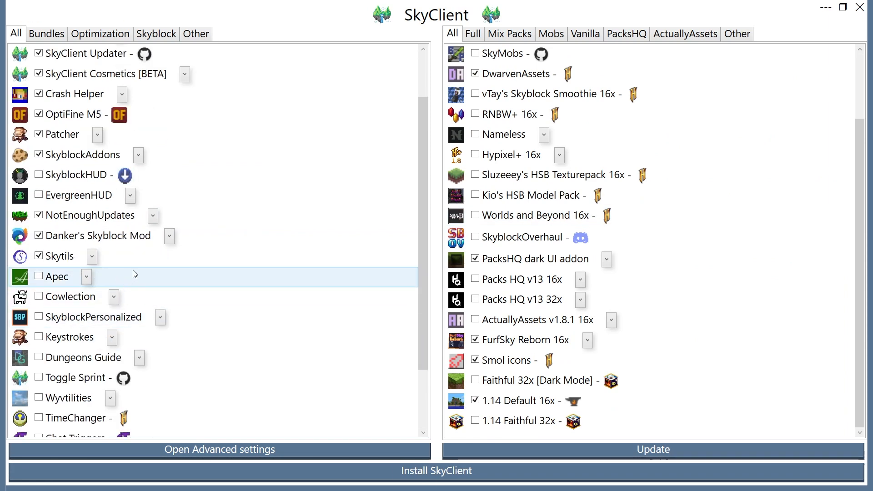
scroll(down, 3)
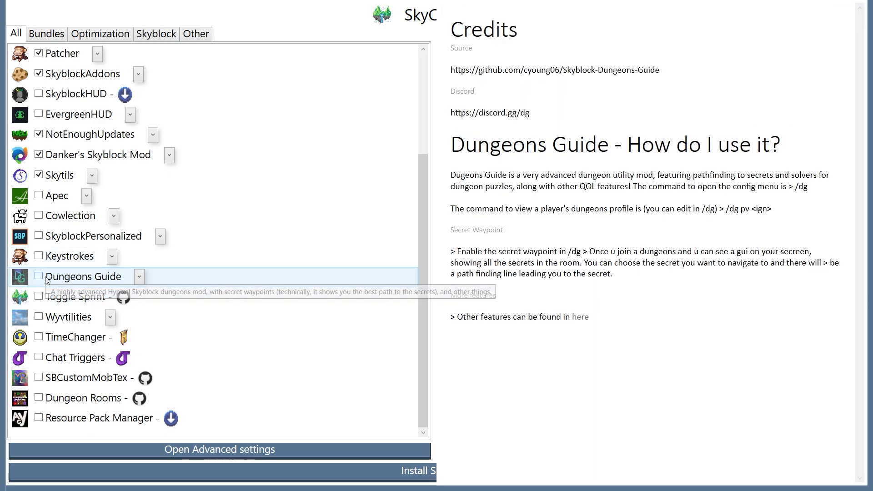
click(39, 276)
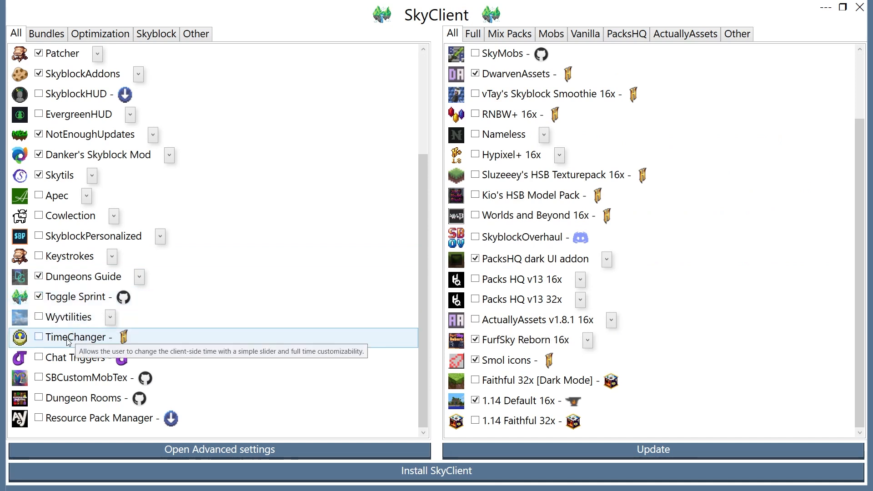
click(38, 337)
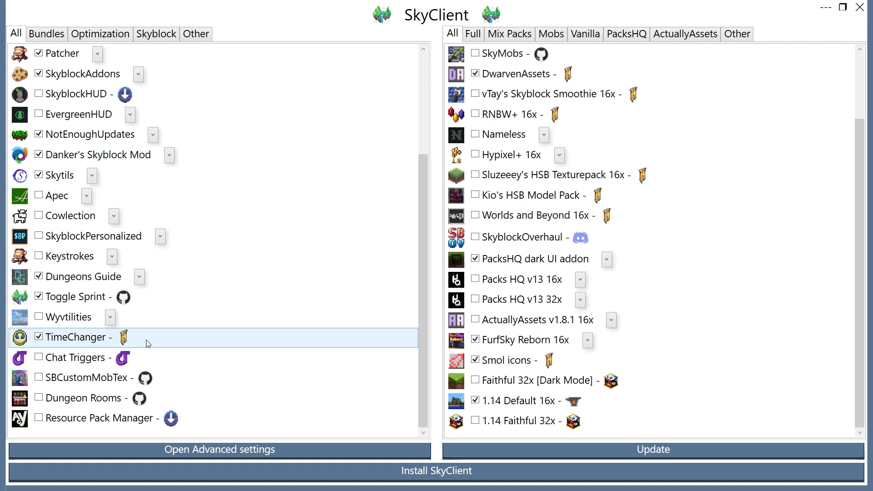
mouse_move(186, 352)
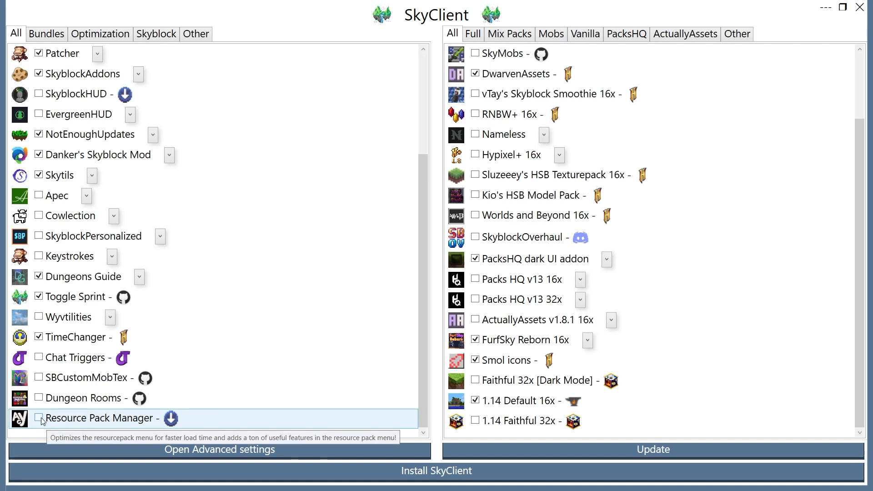
scroll(up, 3)
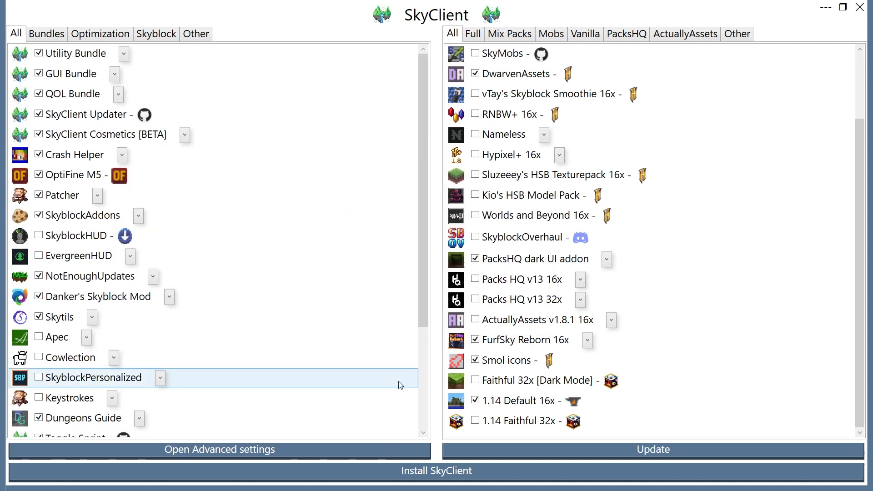
mouse_move(362, 451)
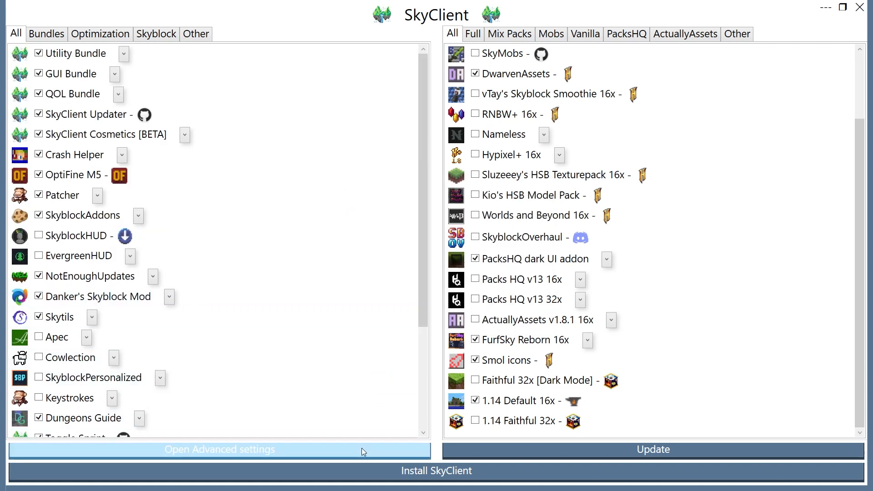
Open Advanced settings to view the skyclient game directory
click(219, 449)
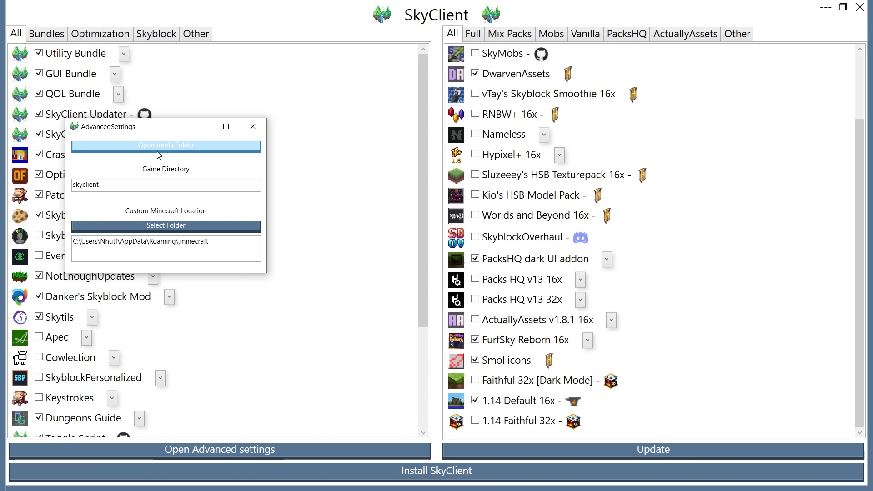
mouse_move(162, 151)
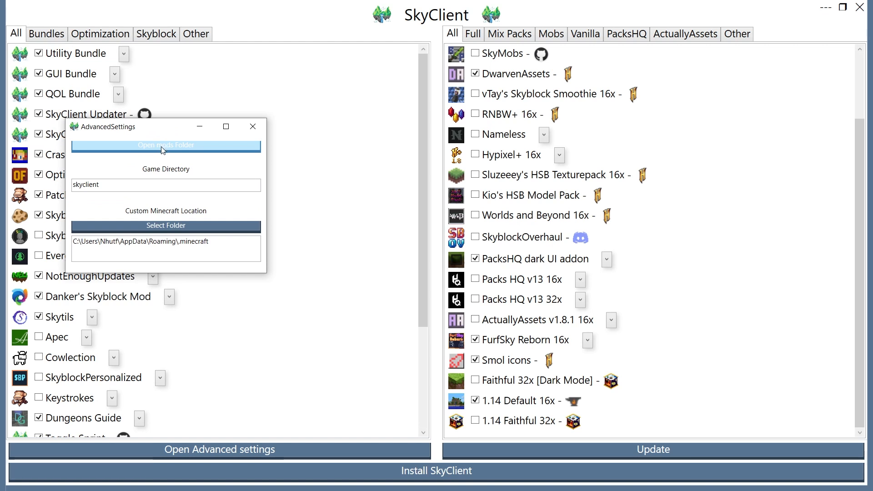
scroll(down, 3)
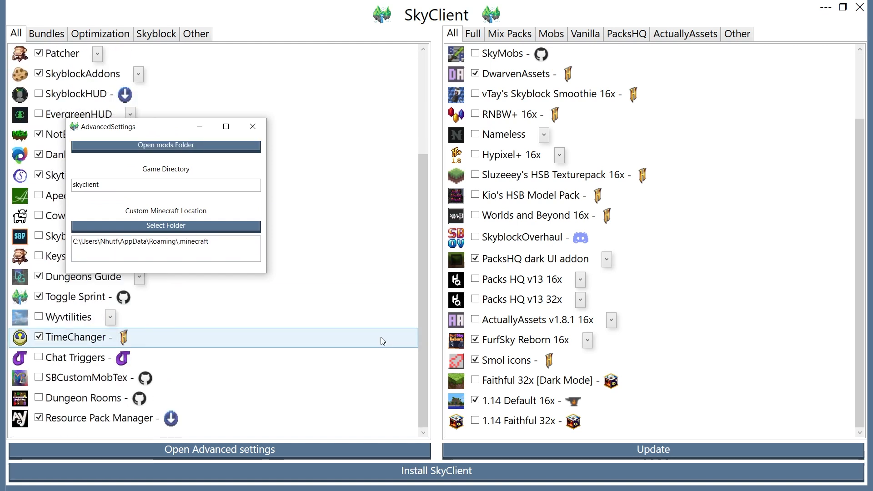
click(253, 126)
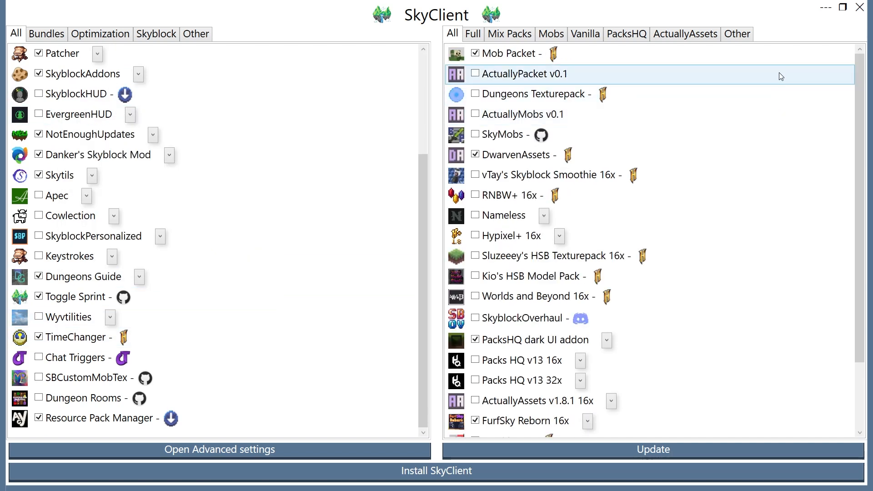
scroll(down, 3)
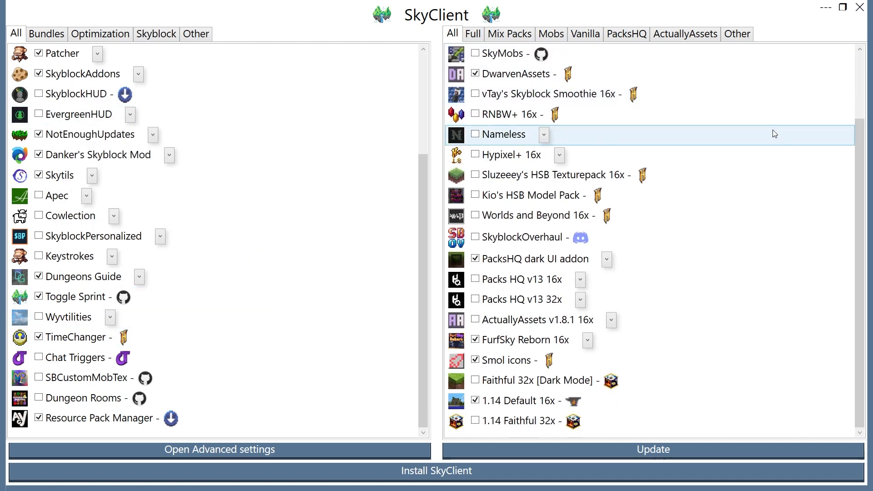
scroll(up, 3)
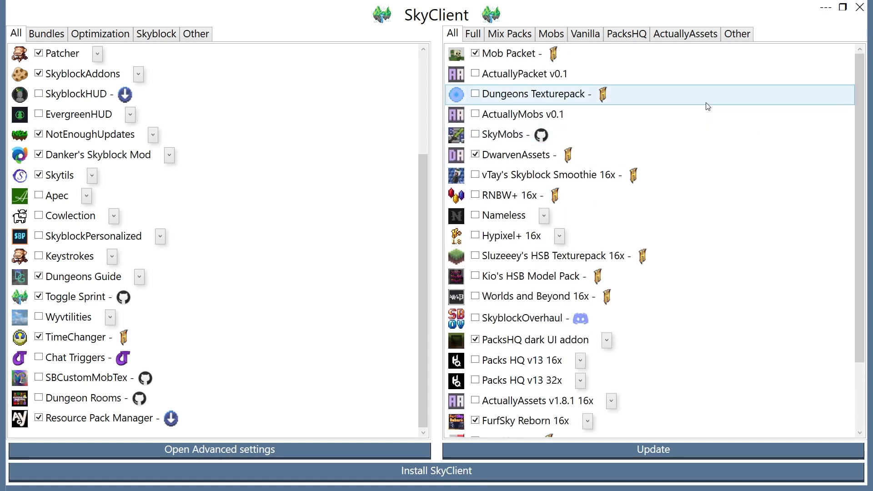
mouse_move(657, 49)
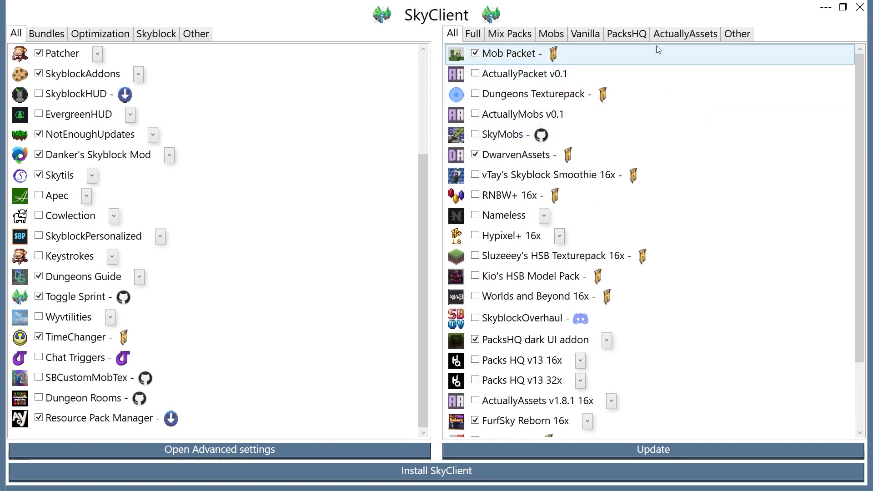
click(585, 33)
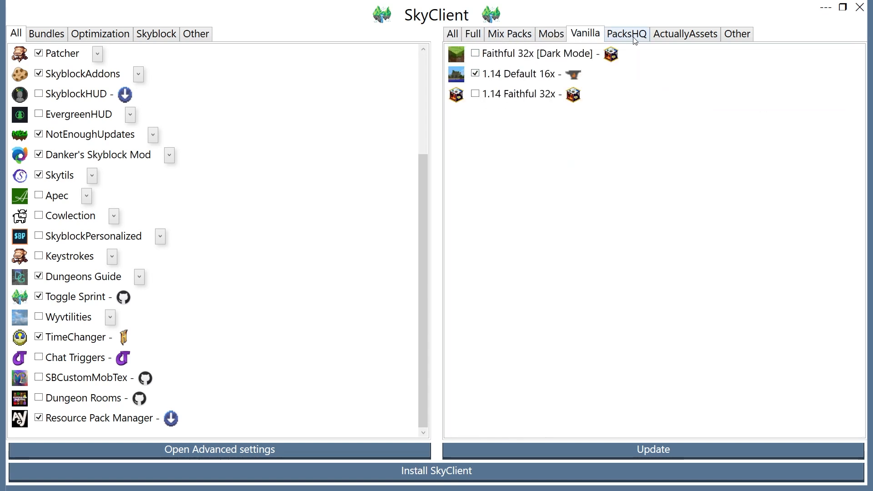
click(684, 34)
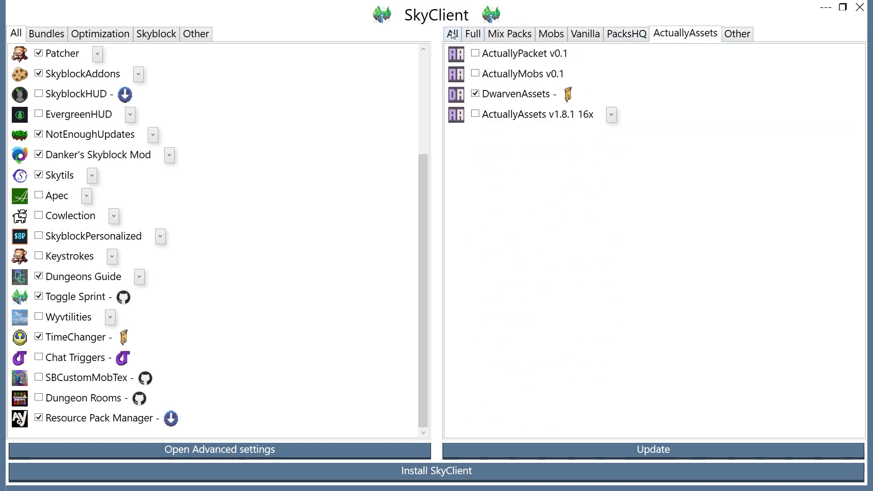
click(452, 33)
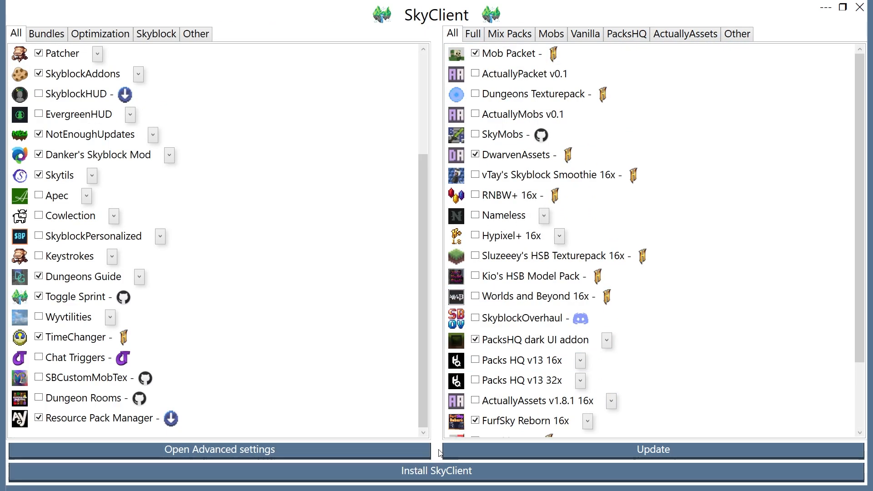
mouse_move(436, 470)
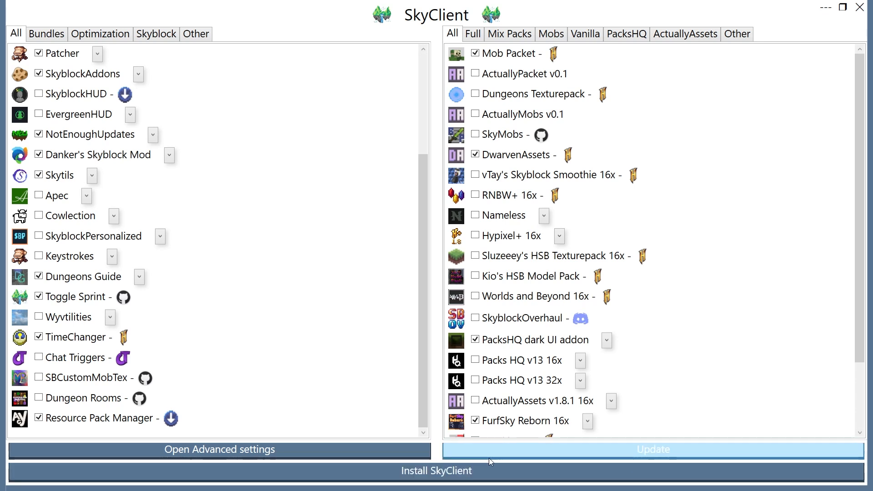
mouse_move(436, 471)
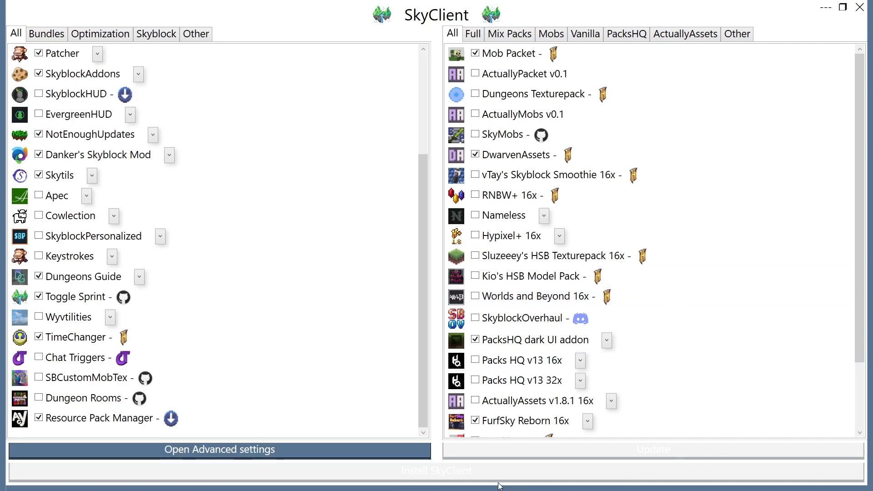
mouse_move(388, 471)
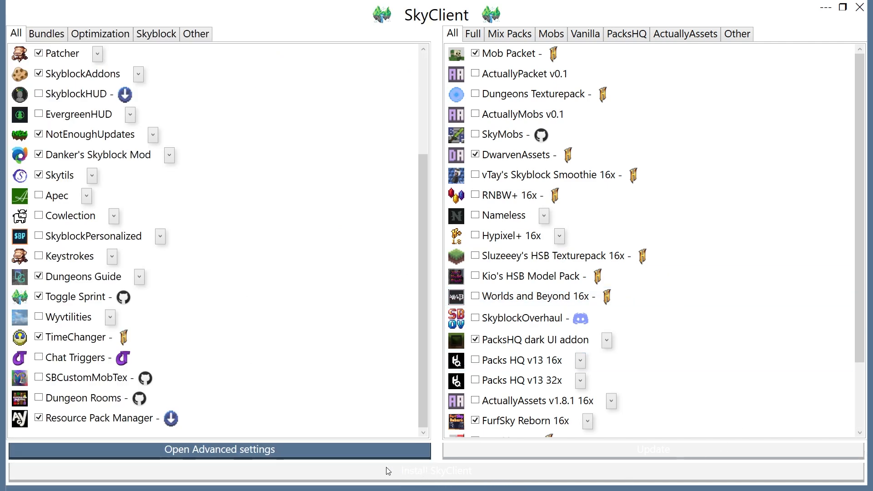
Start the SkyClient install and switch to the Minecraft Launcher
click(437, 471)
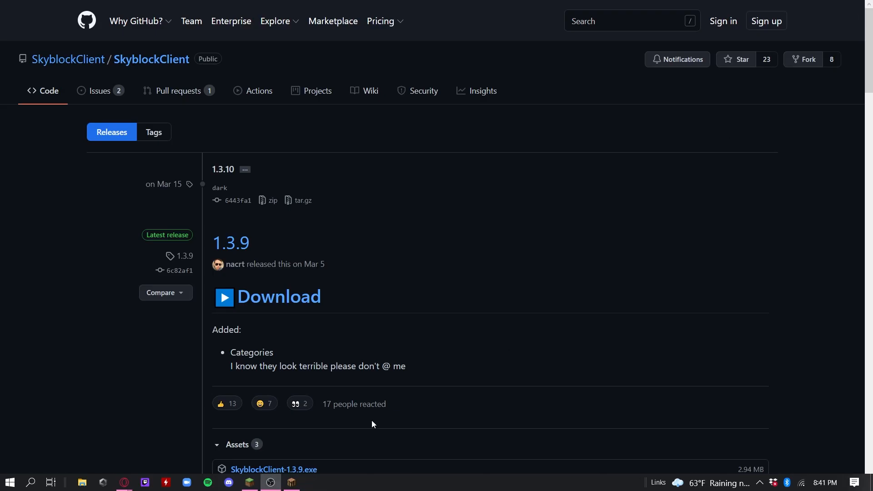
click(249, 482)
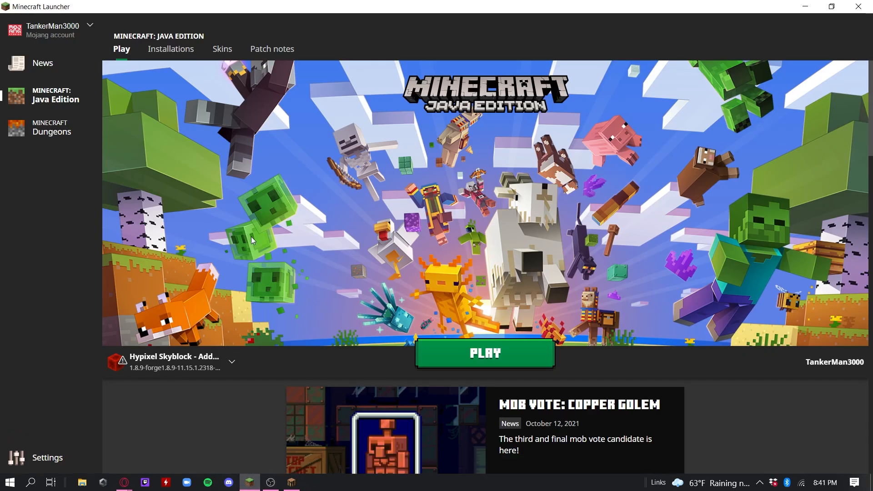
Launch the SkyClient 1.8.9 Forge installation from the Installations list
click(170, 49)
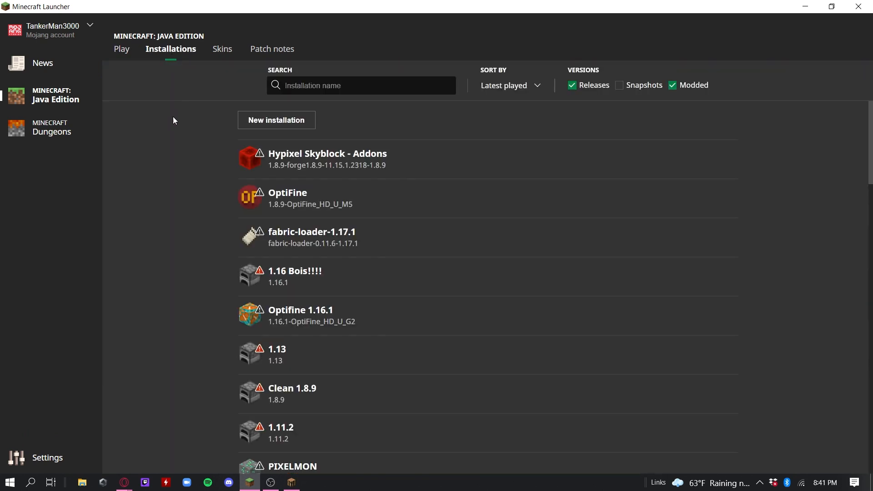
scroll(down, 3)
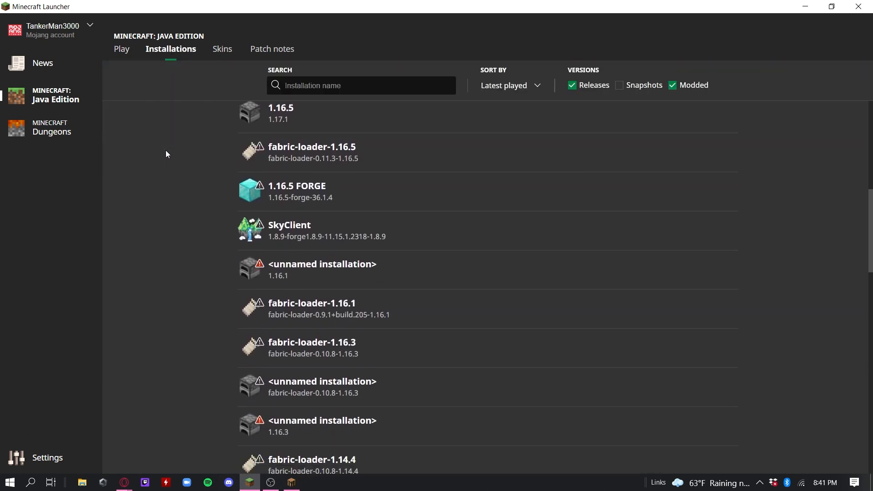
mouse_move(404, 190)
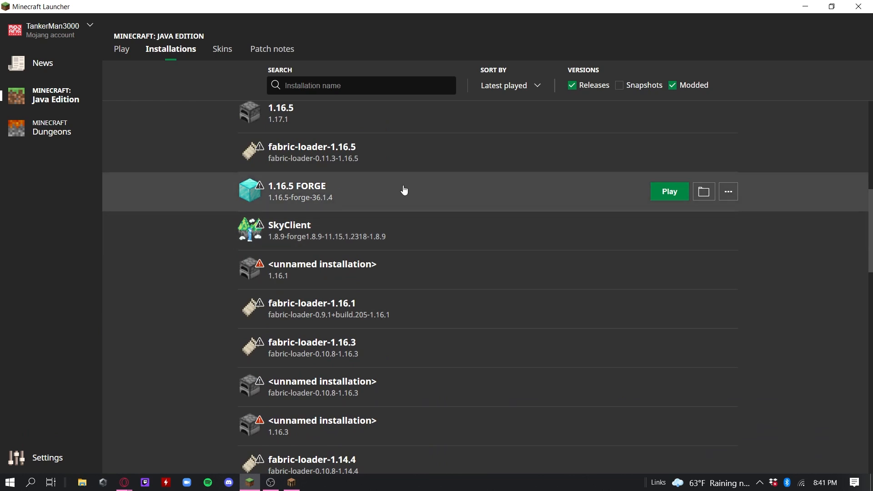
scroll(down, 3)
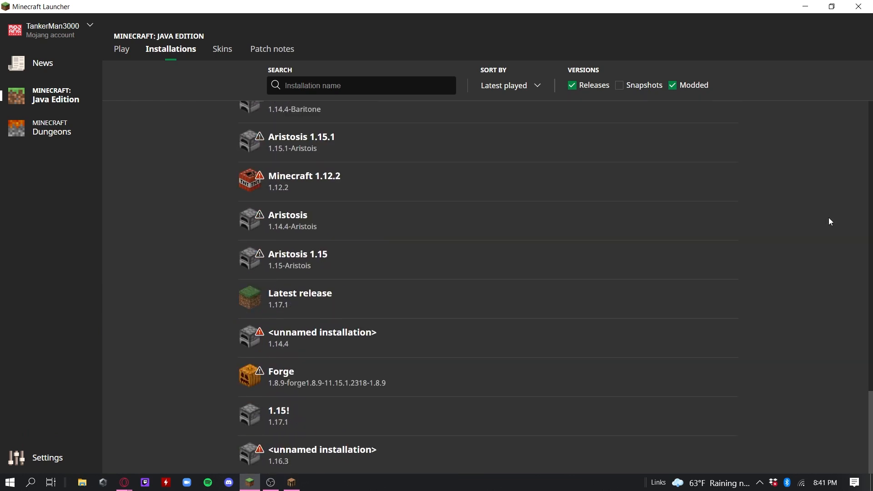
scroll(down, 3)
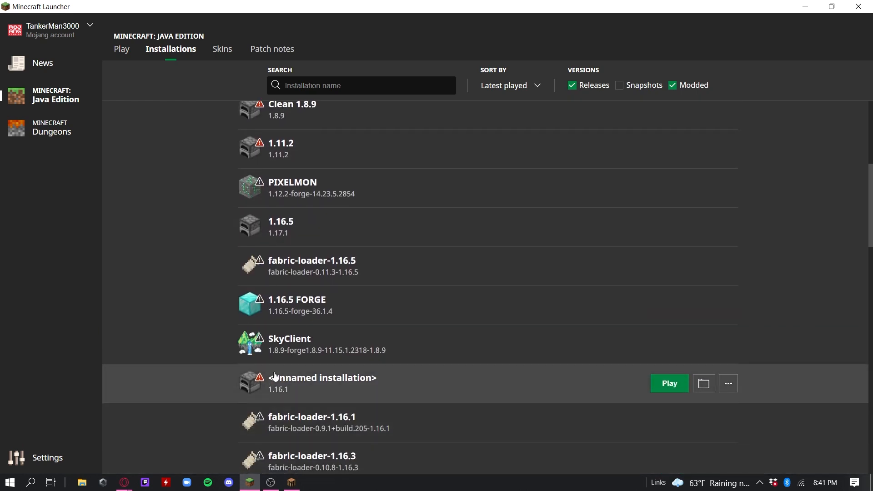
mouse_move(252, 344)
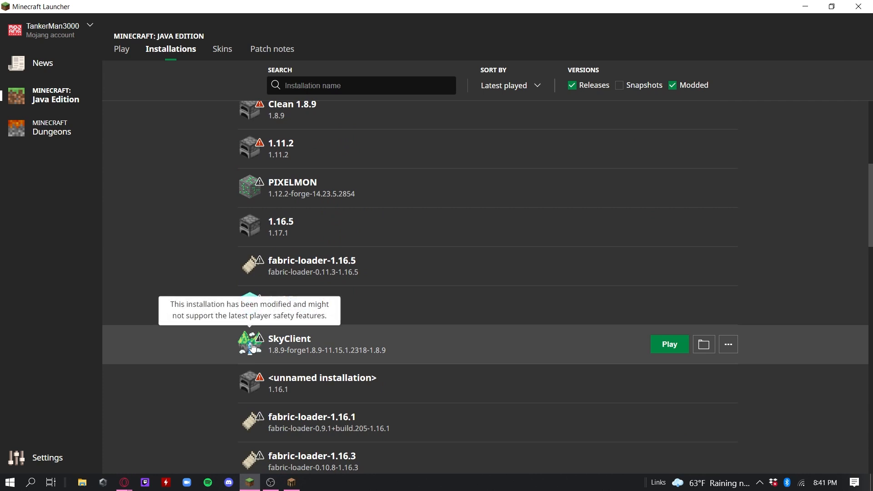
mouse_move(704, 345)
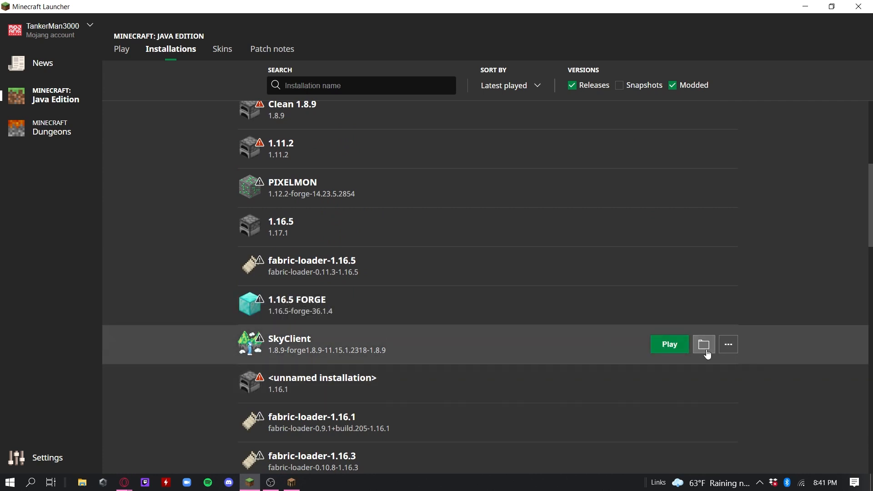
click(669, 344)
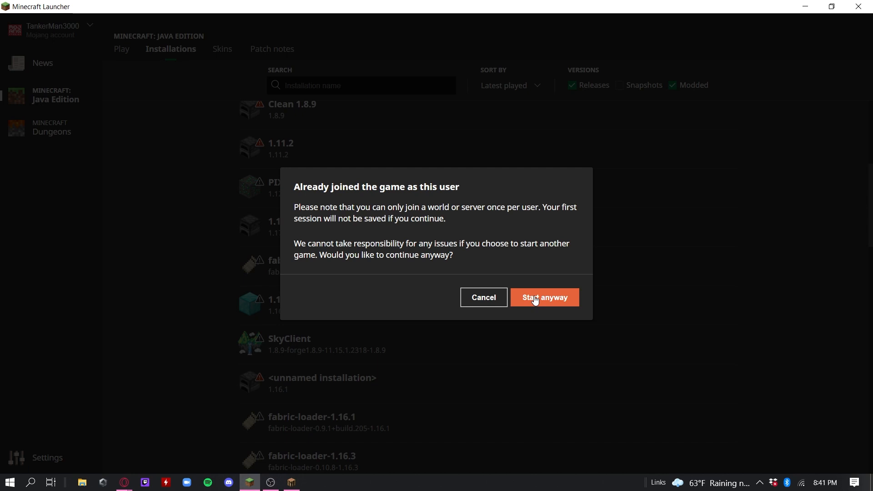
mouse_move(482, 297)
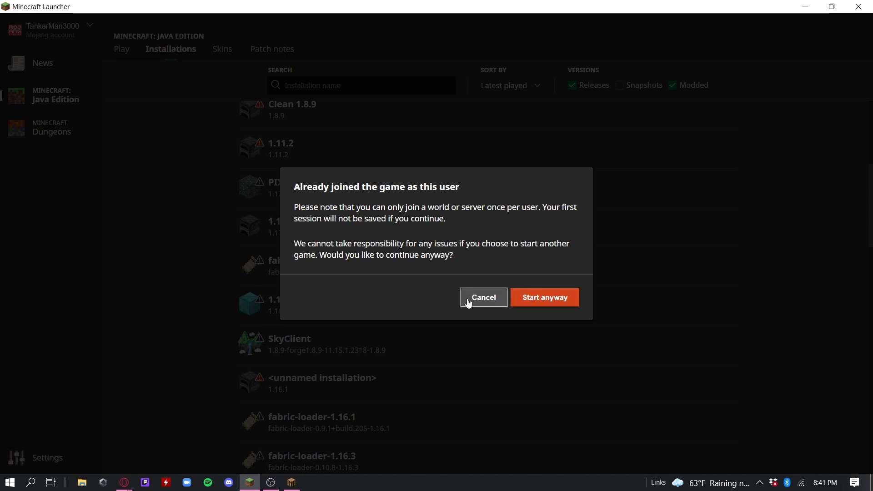
Join Hypixel through the Play options in the SkyClient main menu
click(543, 297)
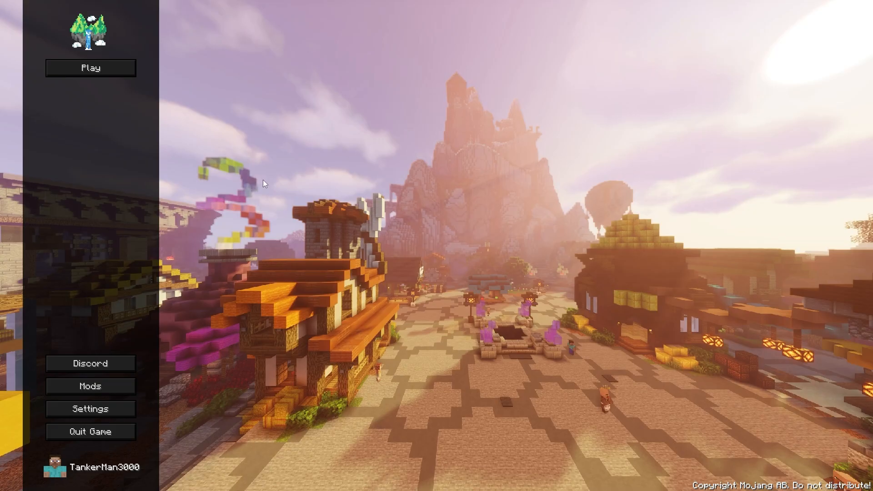
mouse_move(131, 132)
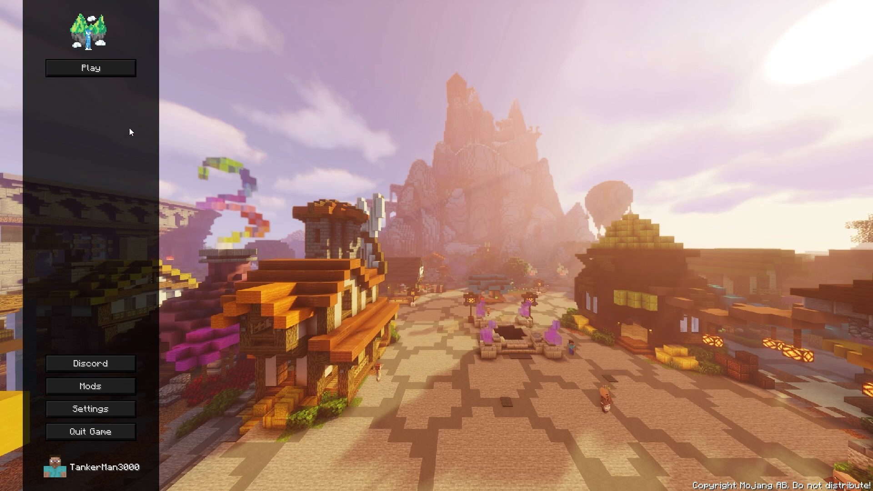
click(90, 67)
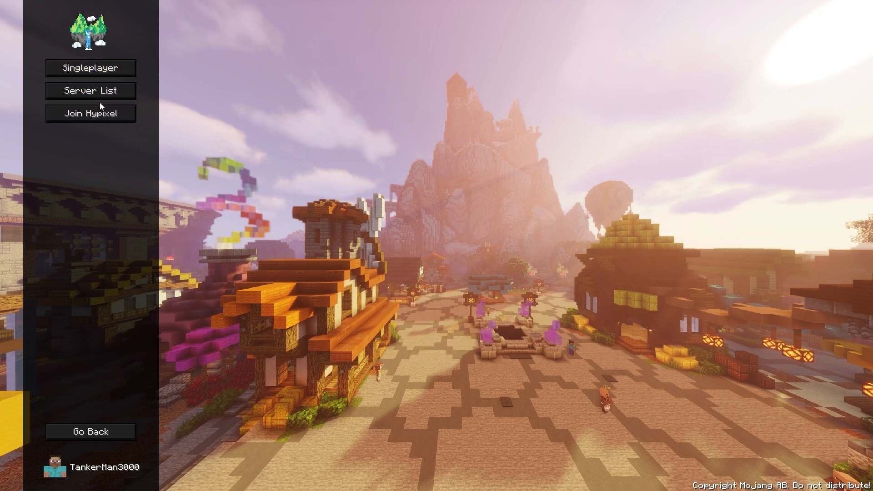
click(90, 113)
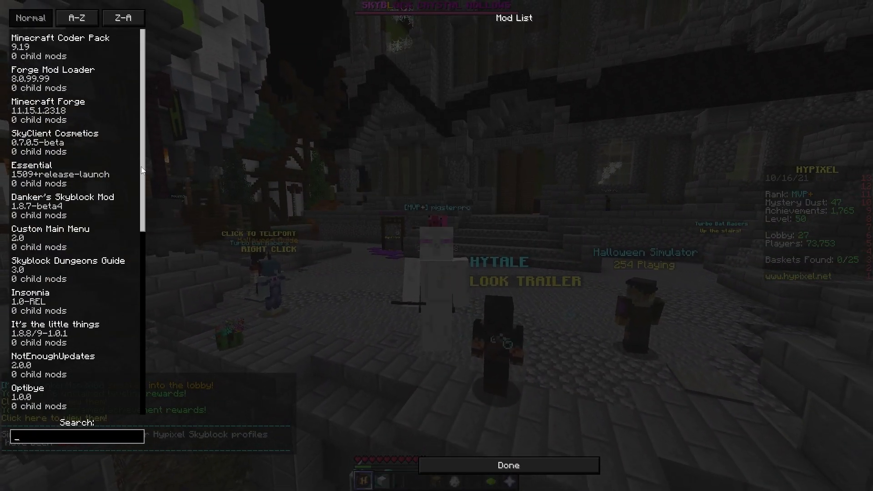
Scroll through the loaded mods list, then close it with Done
scroll(down, 3)
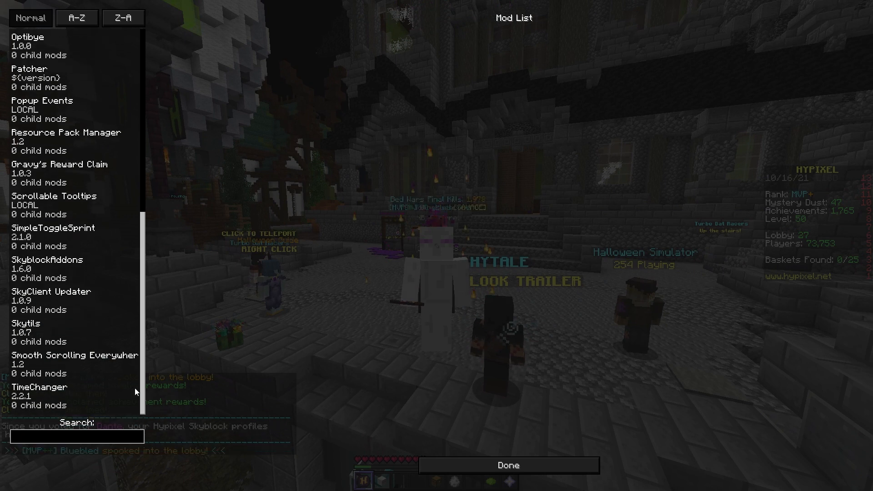
click(508, 465)
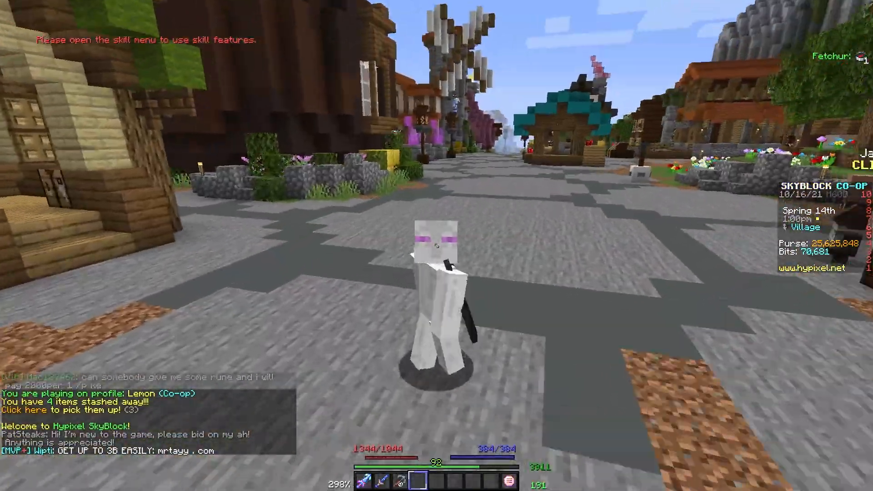
mouse_move(436, 246)
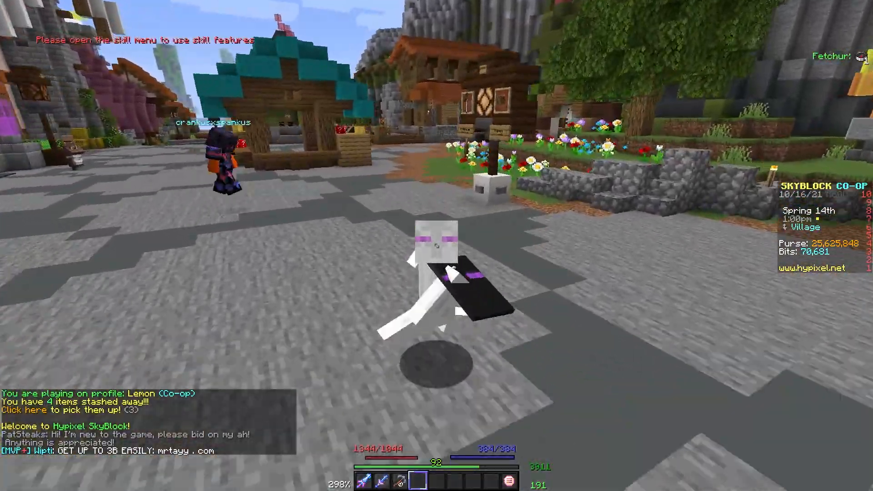